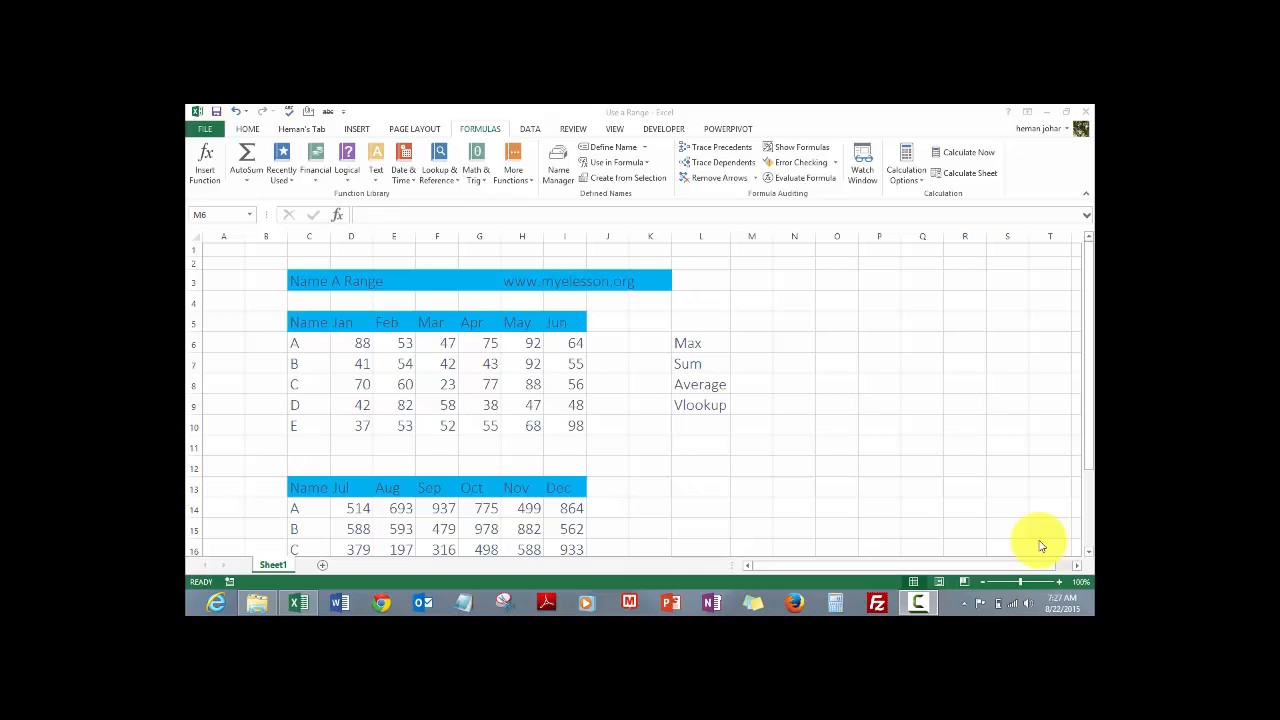
pyautogui.moveTo(922, 433)
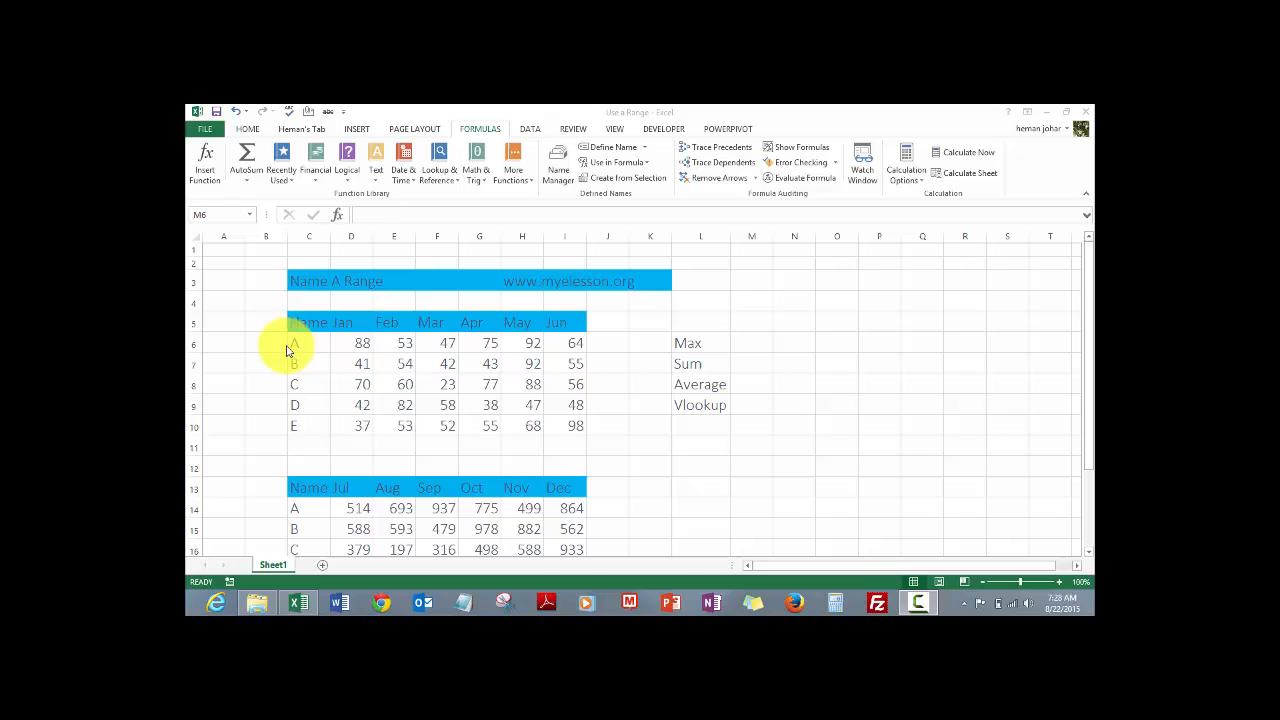
pyautogui.moveTo(367, 393)
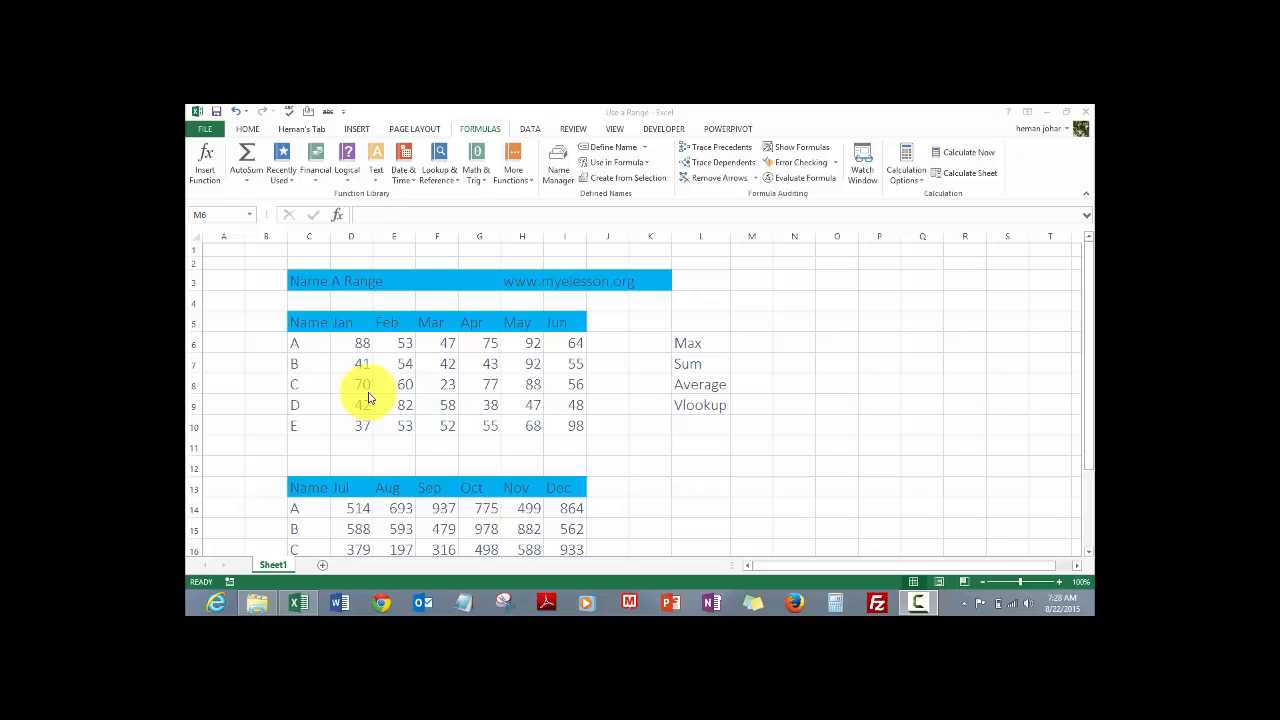
pyautogui.moveTo(752, 343)
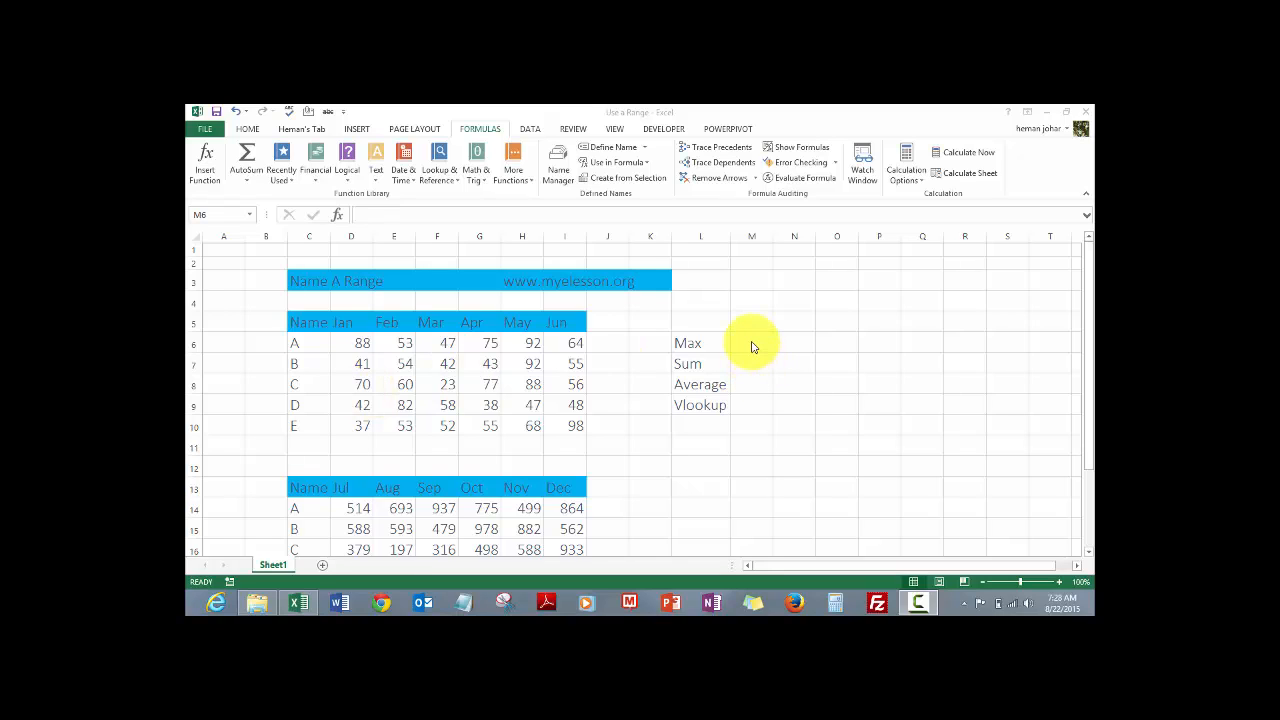
# - In M6, start a MAX formula over the dragged Jan–Jun table, then abandon it
pyautogui.click(751, 342)
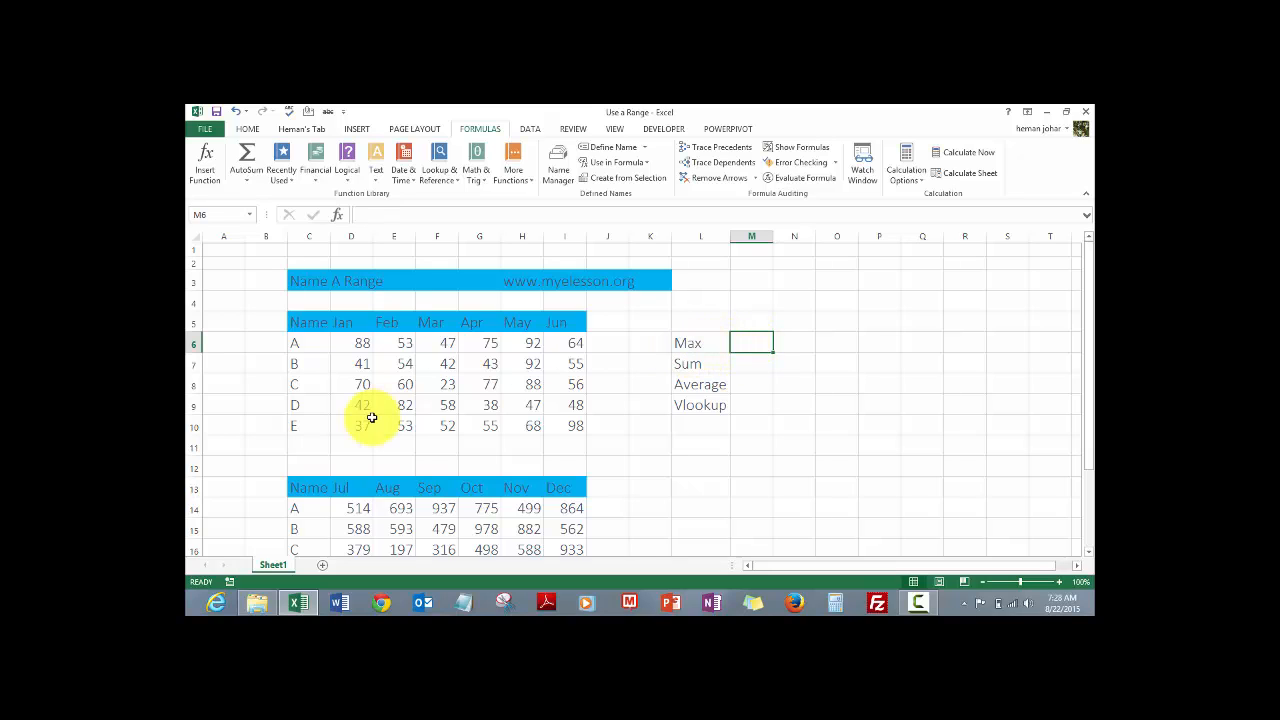
pyautogui.moveTo(454, 357)
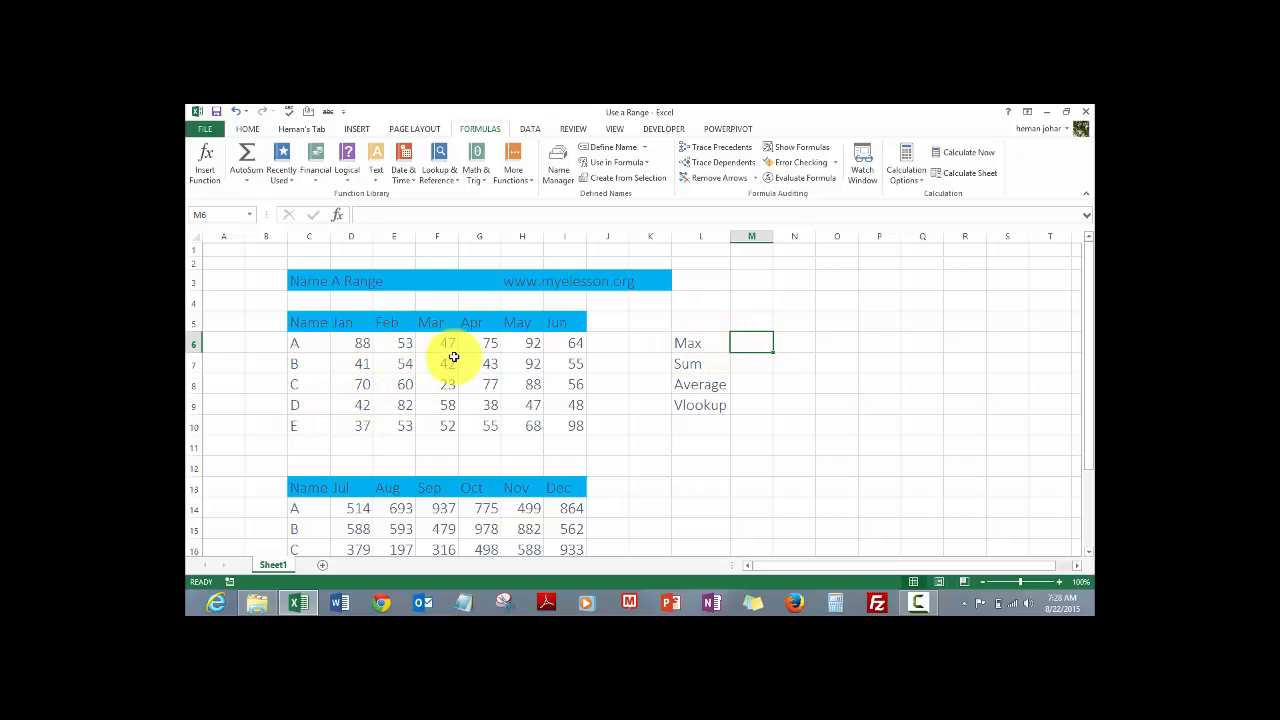
pyautogui.moveTo(601, 388)
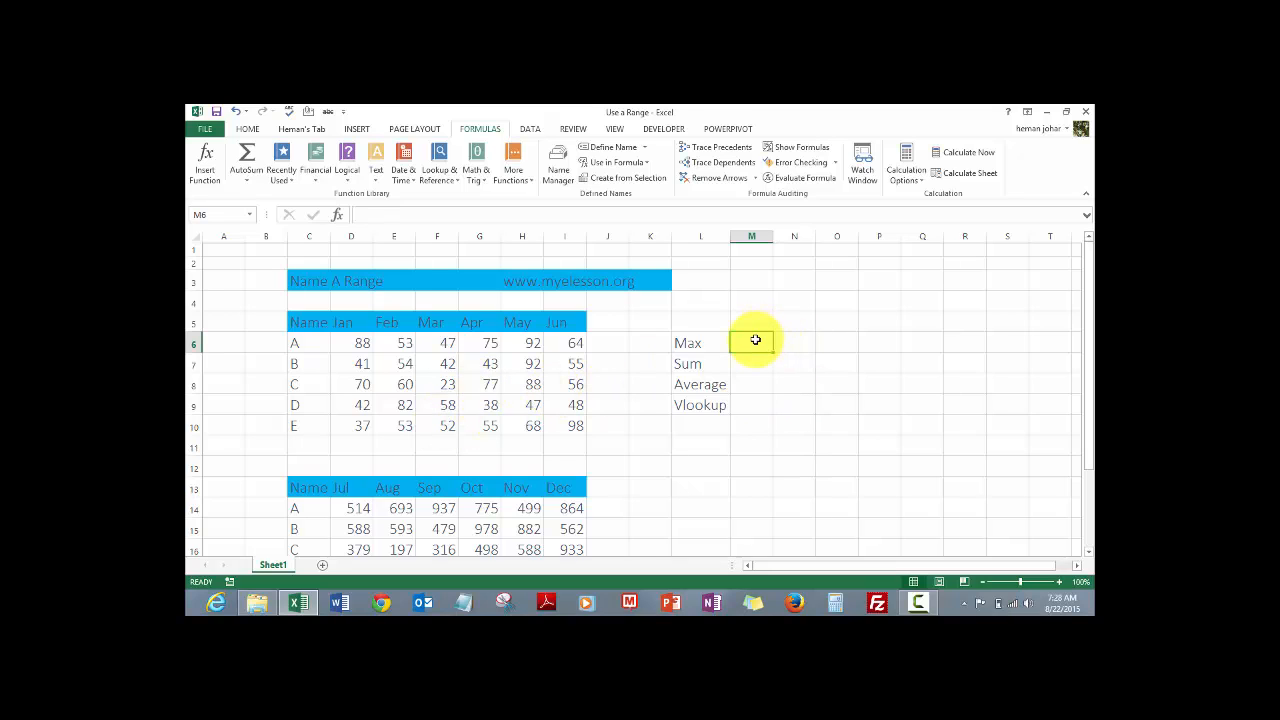
pyautogui.write('=m')
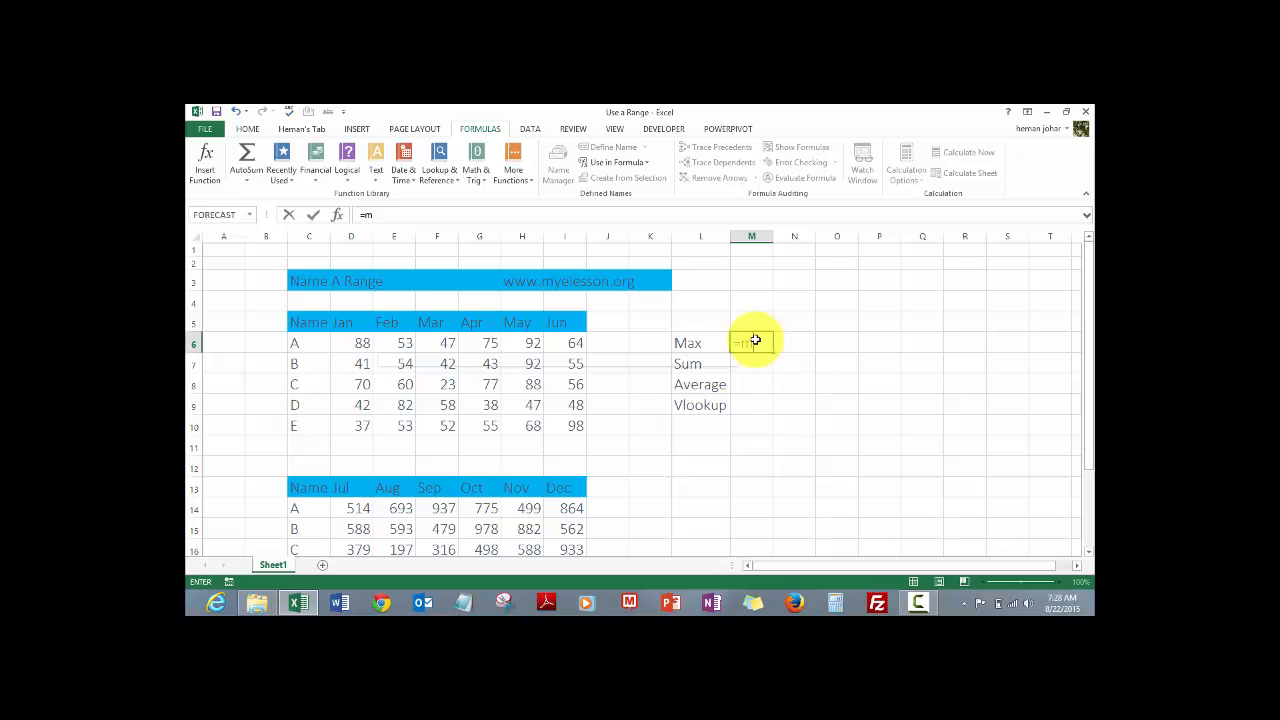
pyautogui.write('AX(C5:E5')
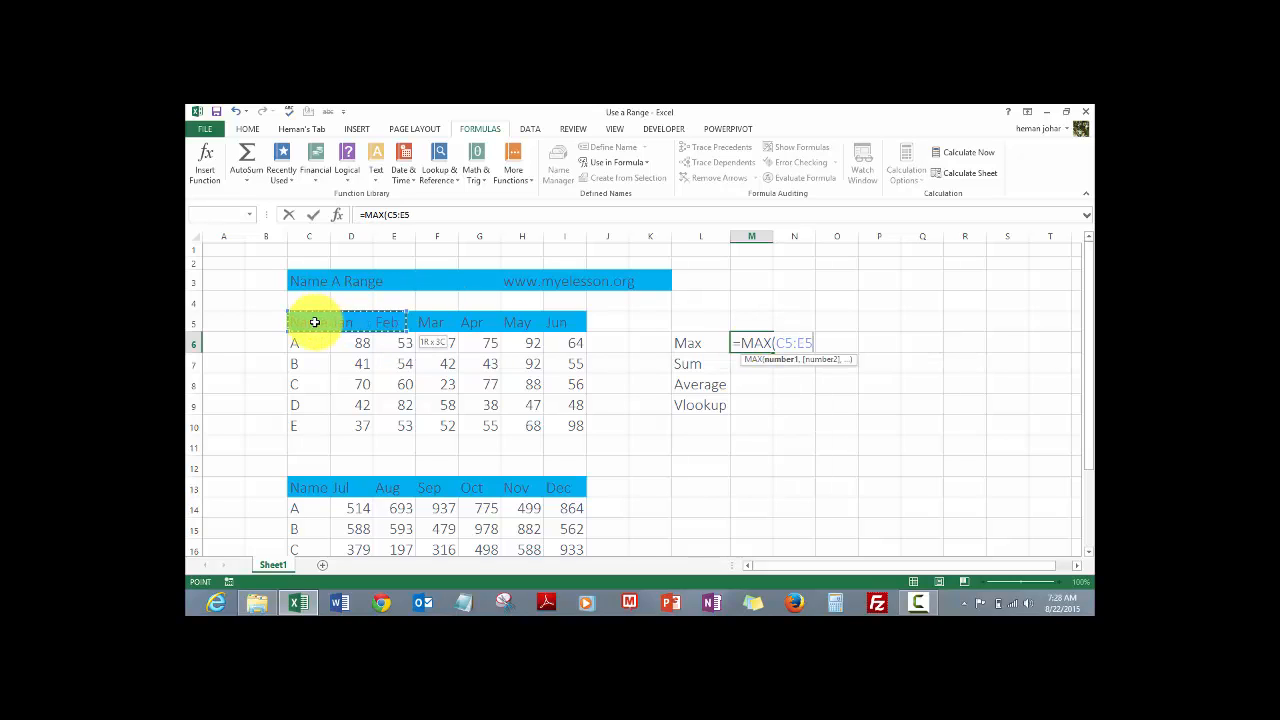
pyautogui.moveTo(308, 321); pyautogui.dragTo(564, 425)
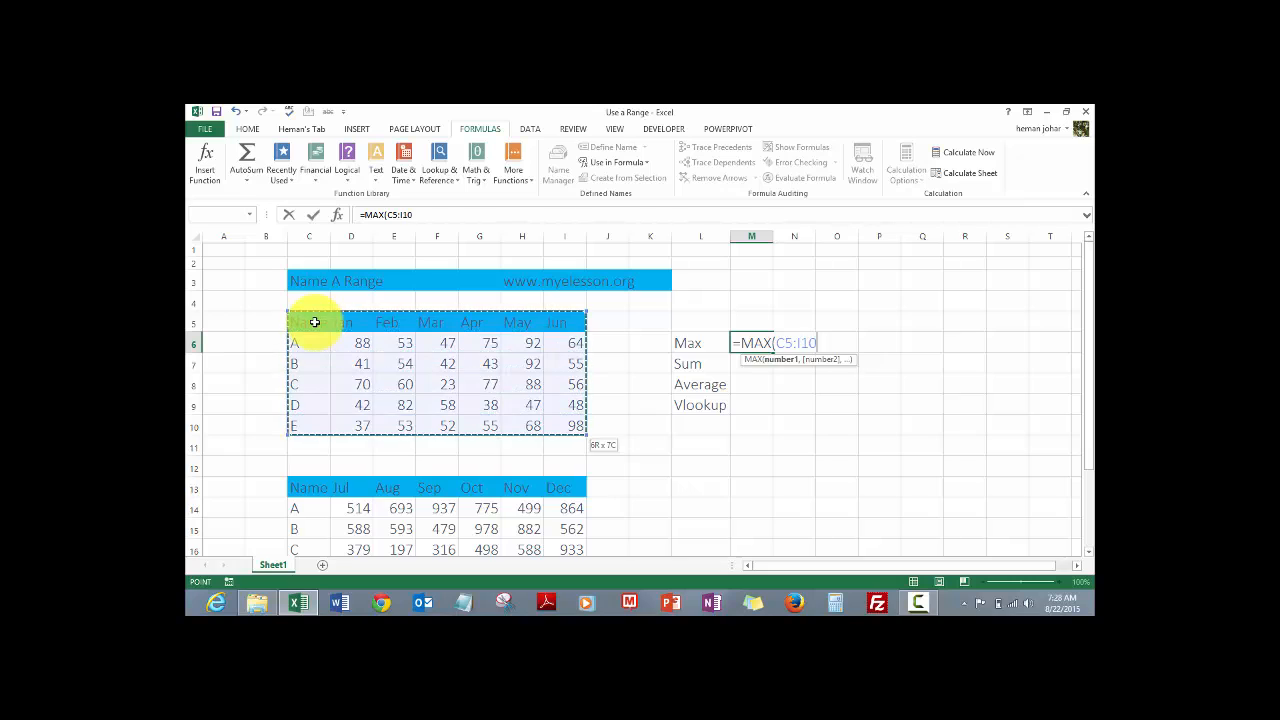
pyautogui.press('Enter')
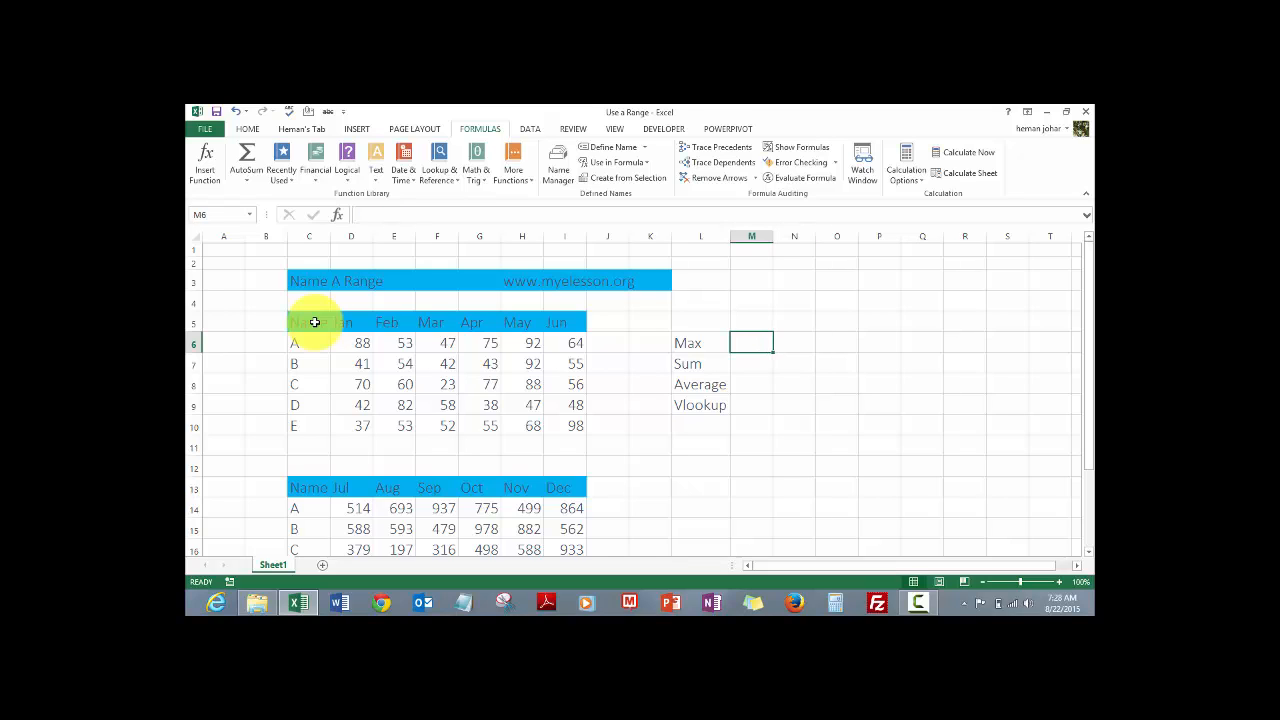
# - Enter =MAX(new_range) in M6, inserting the name from Use in Formula, giving 978
pyautogui.write('=max')
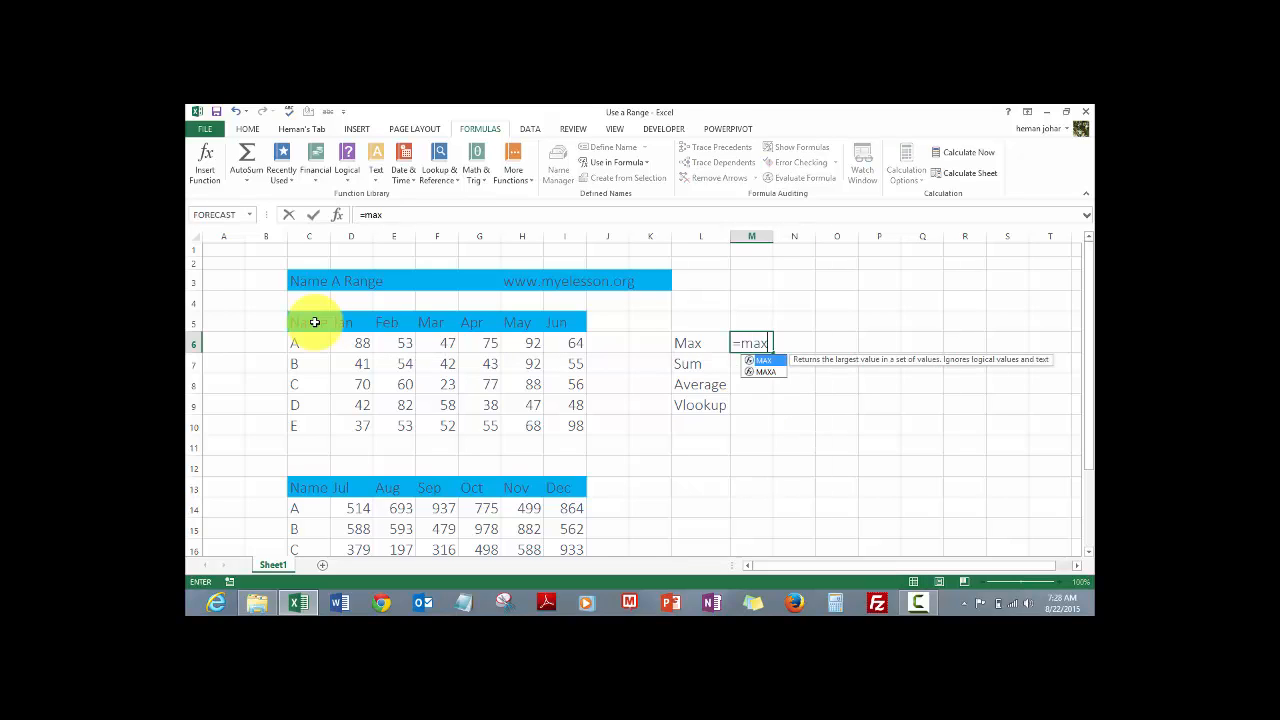
pyautogui.write('(')
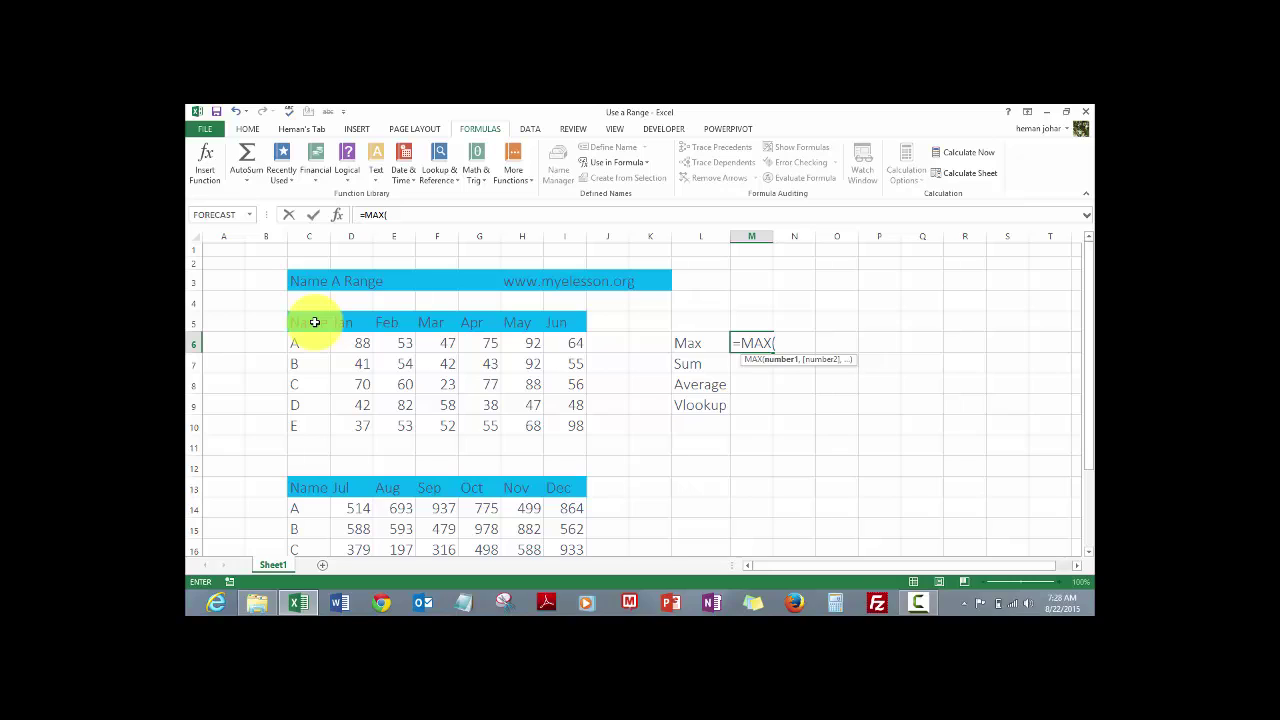
pyautogui.moveTo(349, 365)
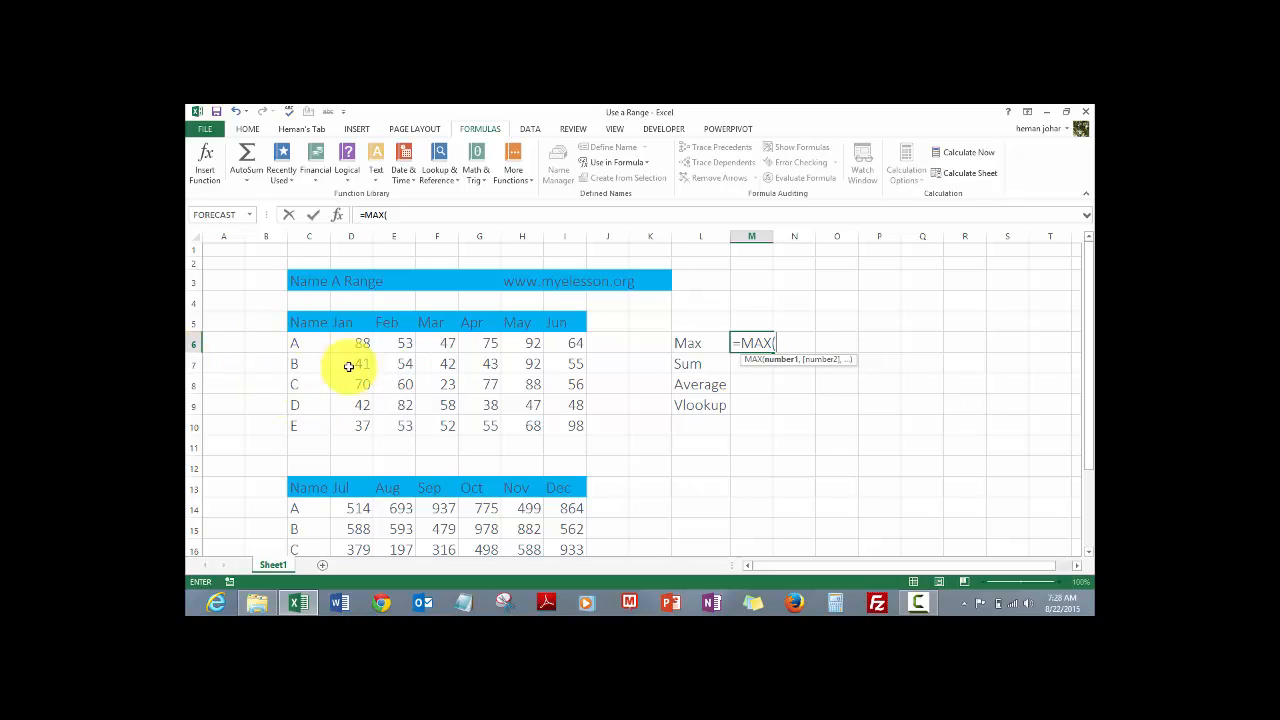
pyautogui.moveTo(600, 163)
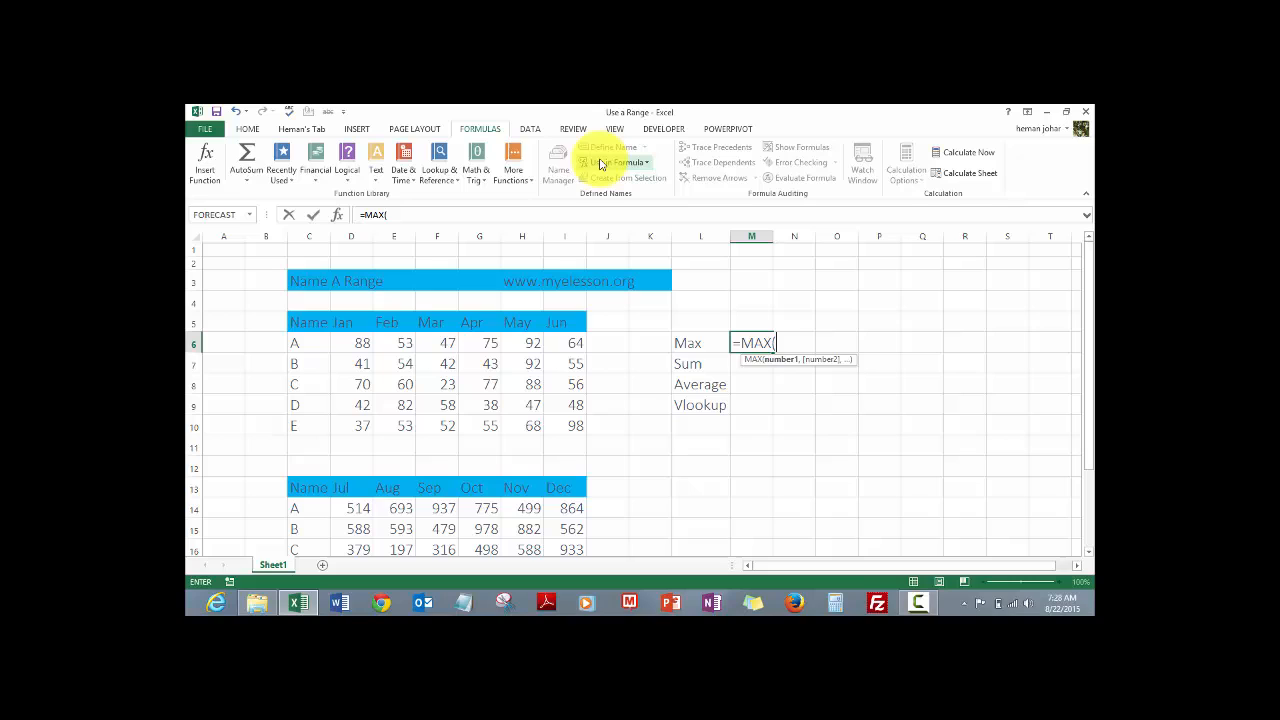
pyautogui.moveTo(612, 167)
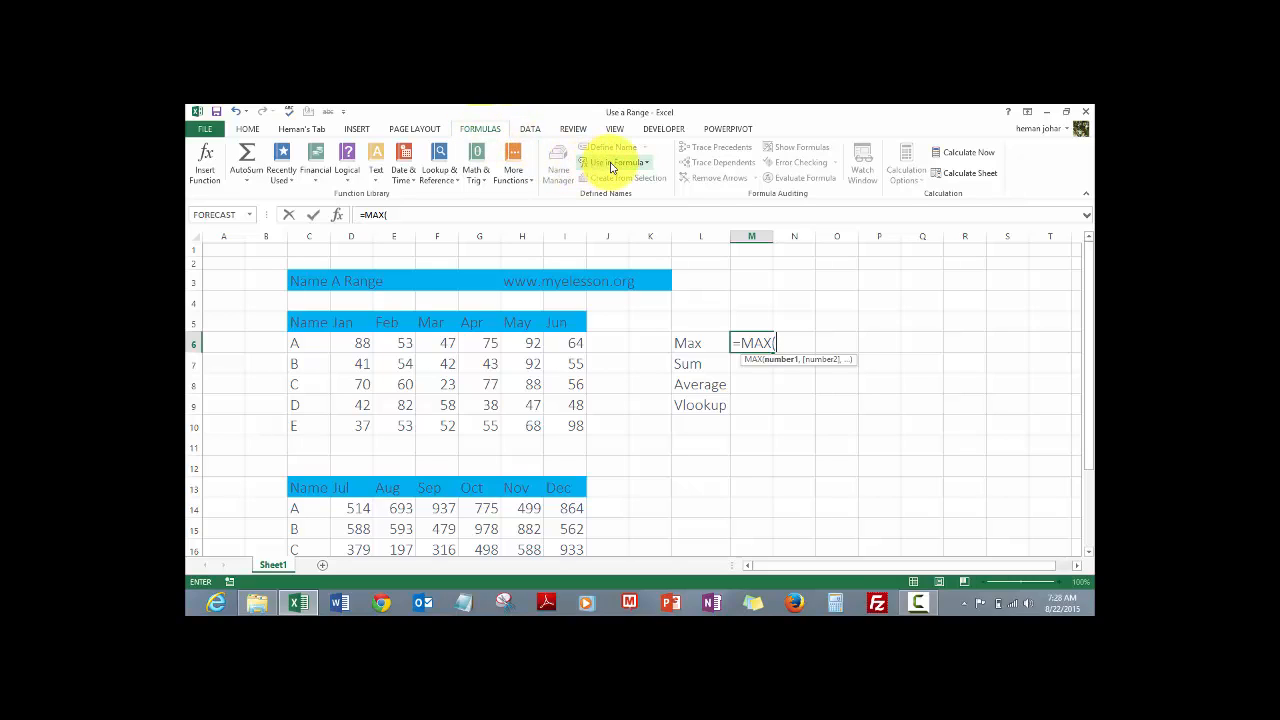
pyautogui.click(615, 162)
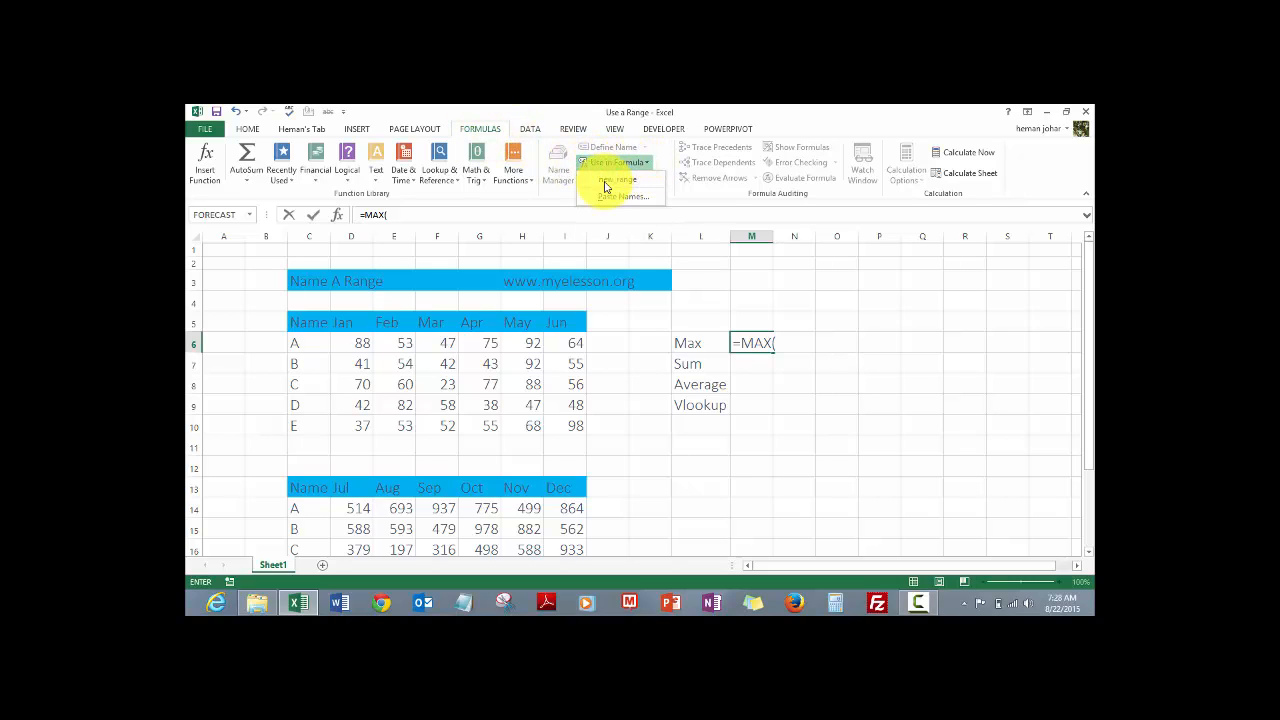
pyautogui.moveTo(620, 180)
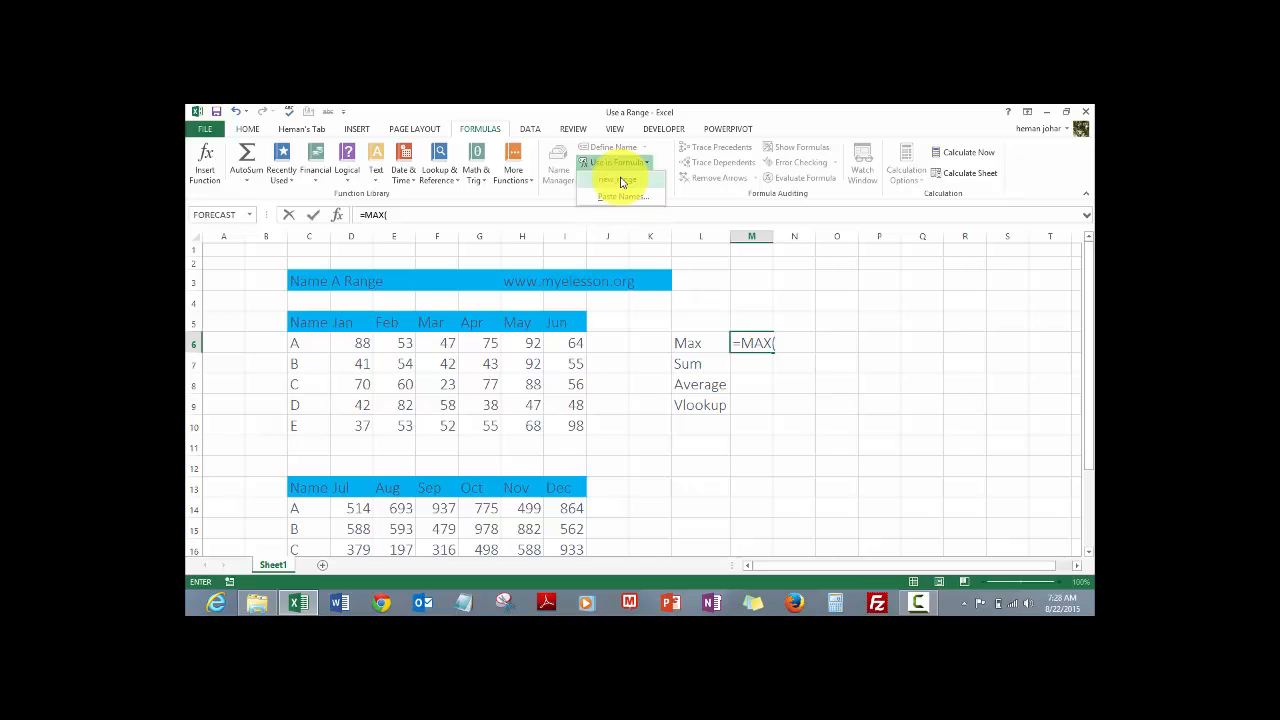
pyautogui.click(617, 178)
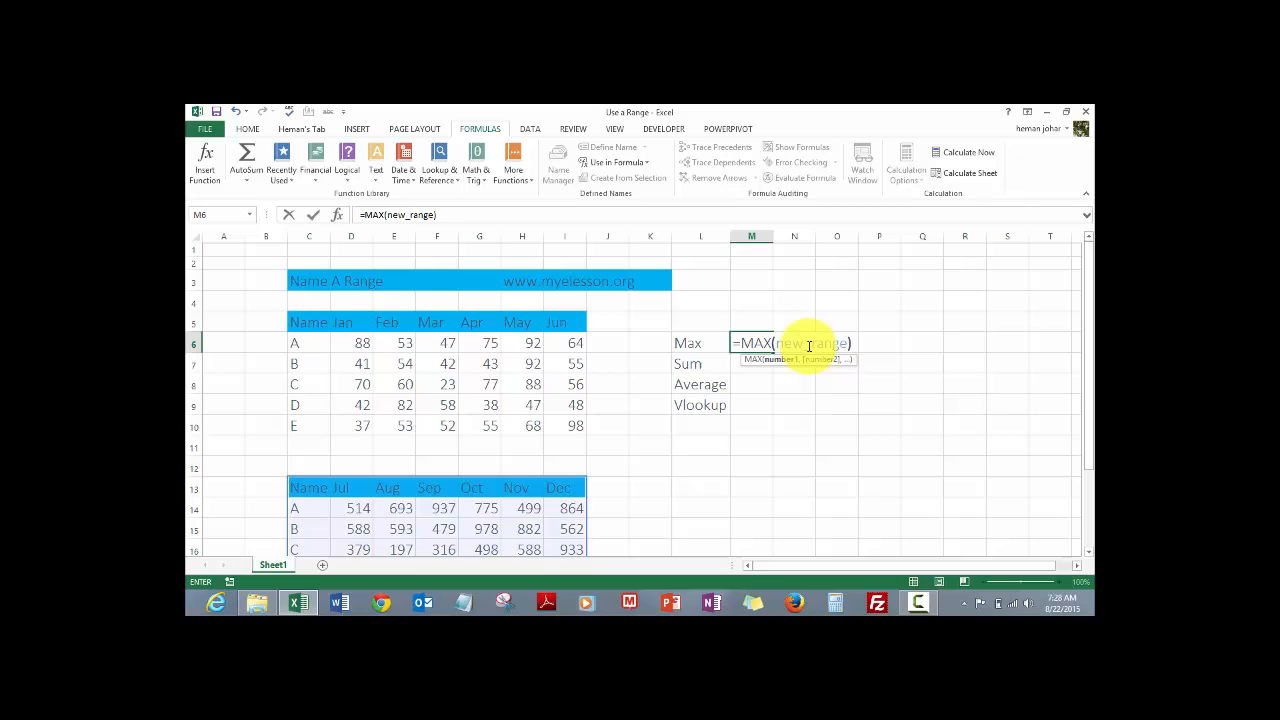
pyautogui.press('Enter')
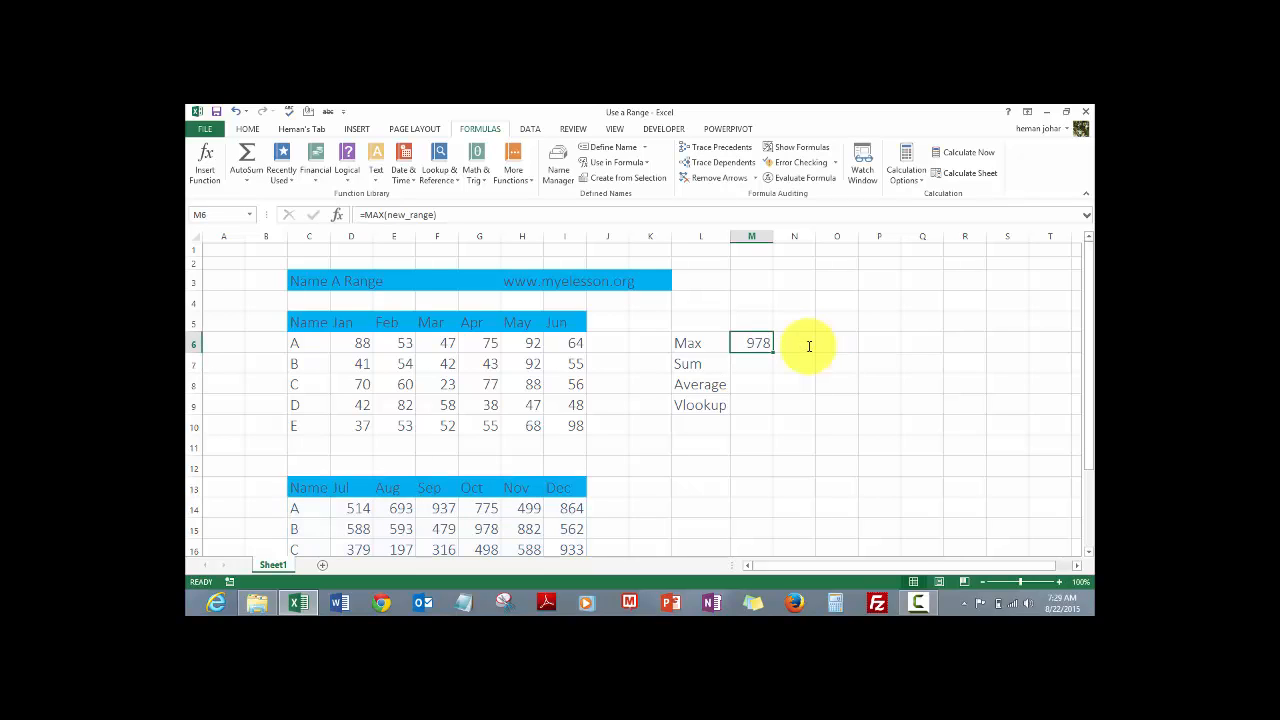
pyautogui.scroll(-3)
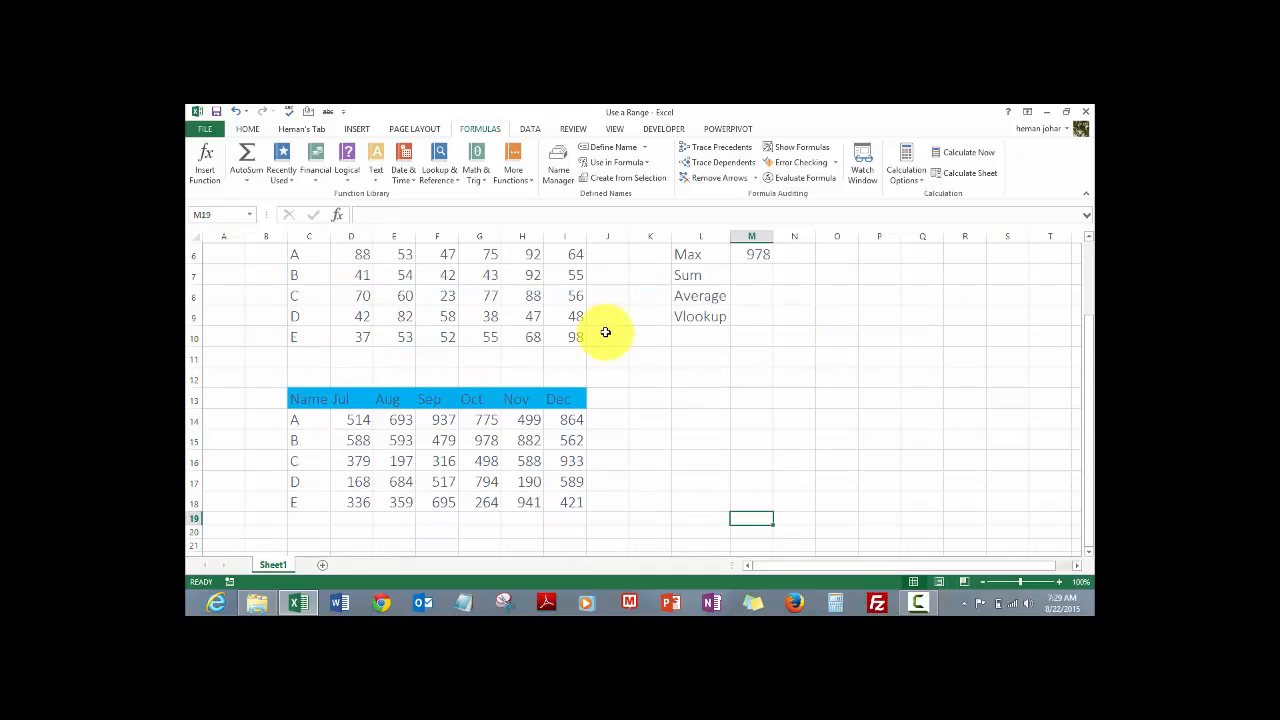
pyautogui.moveTo(528, 466)
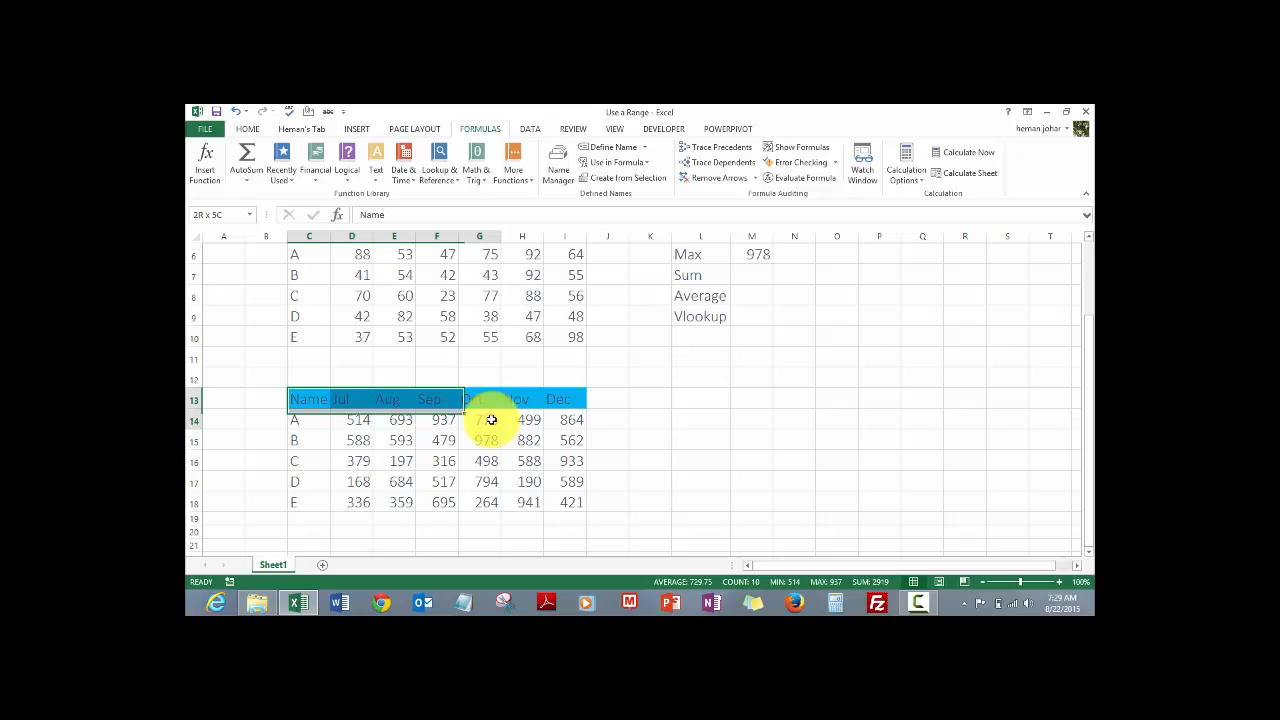
pyautogui.moveTo(490, 399); pyautogui.dragTo(485, 465)
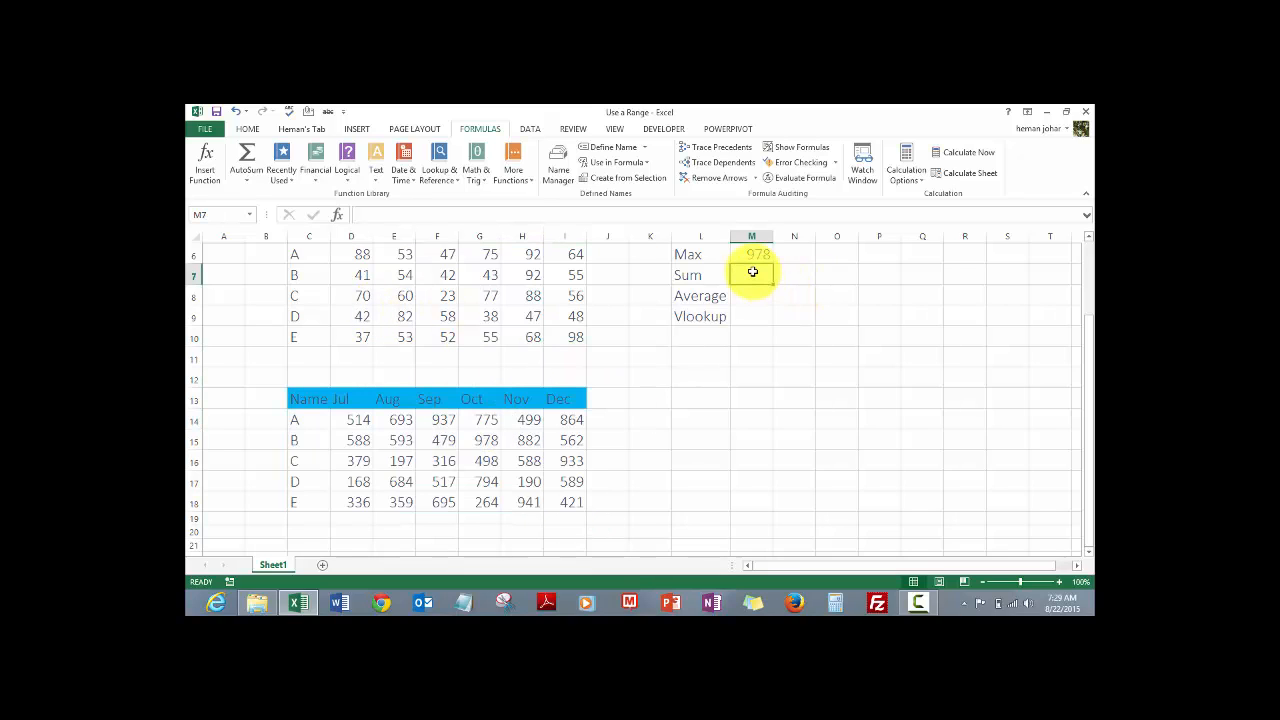
# - Enter =SUM(new_range) in M7 using AutoComplete, giving 17233
pyautogui.write('=s')
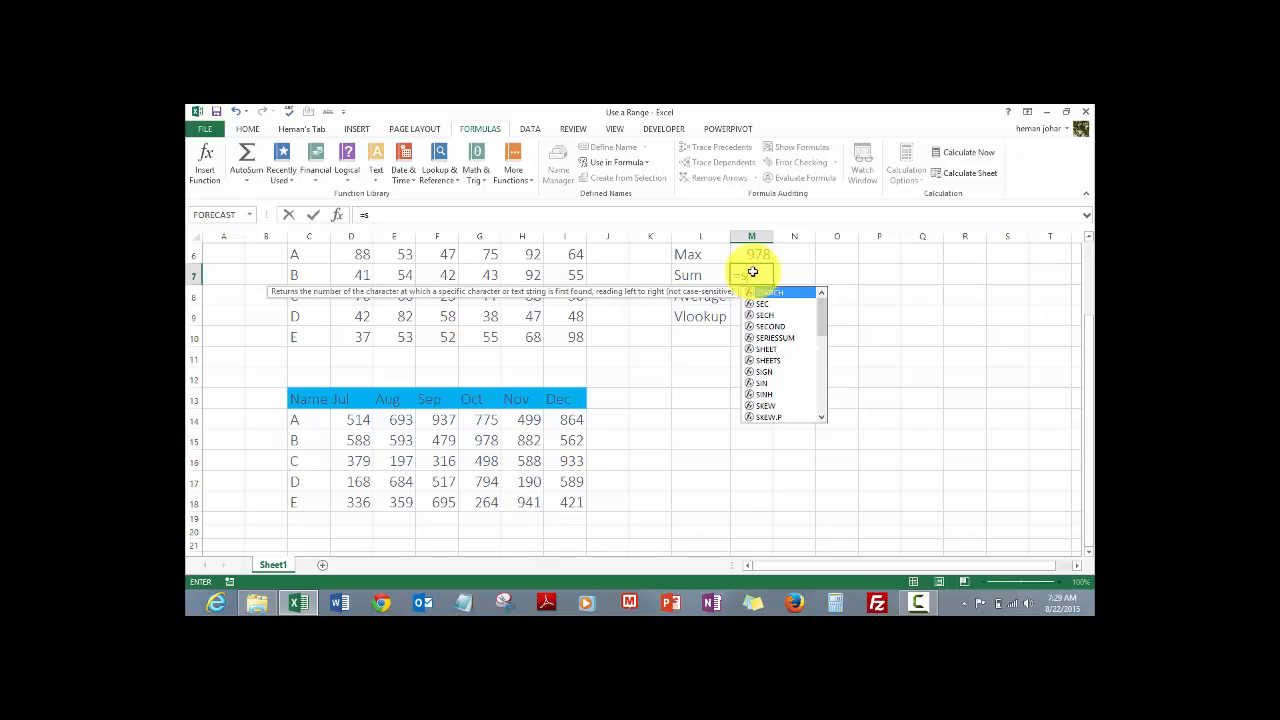
pyautogui.write('SUM(')
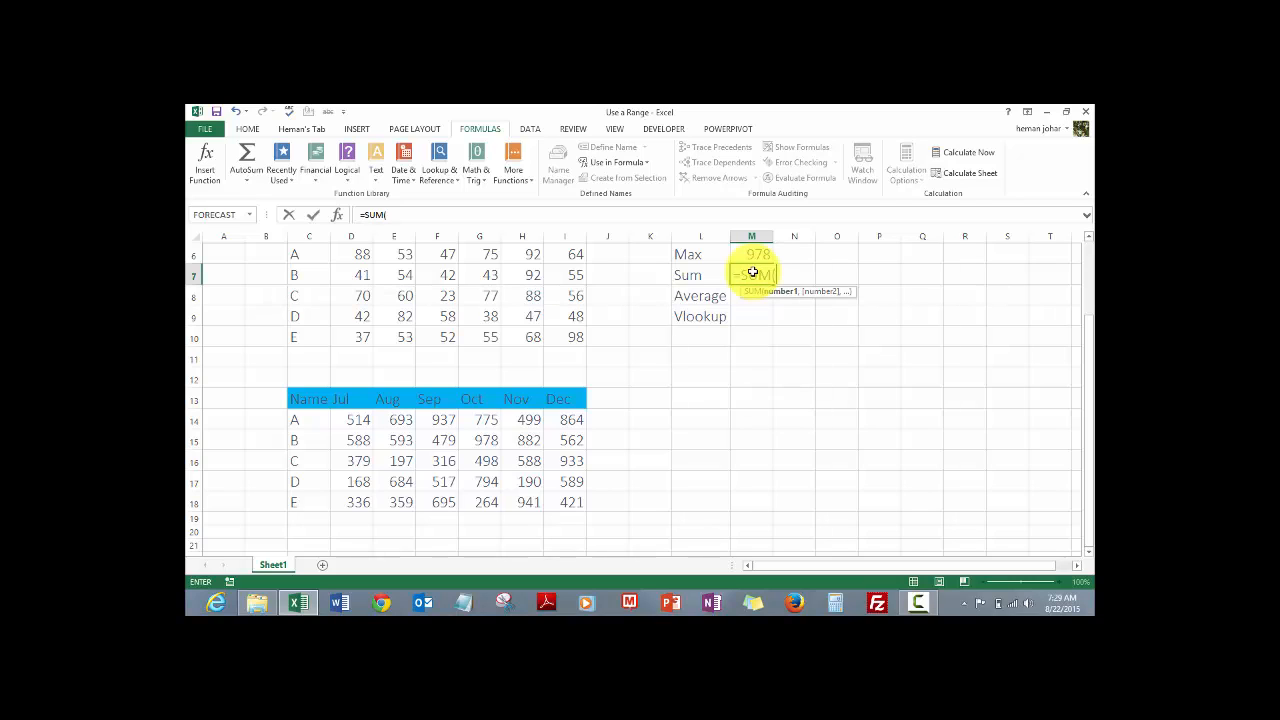
pyautogui.write('n')
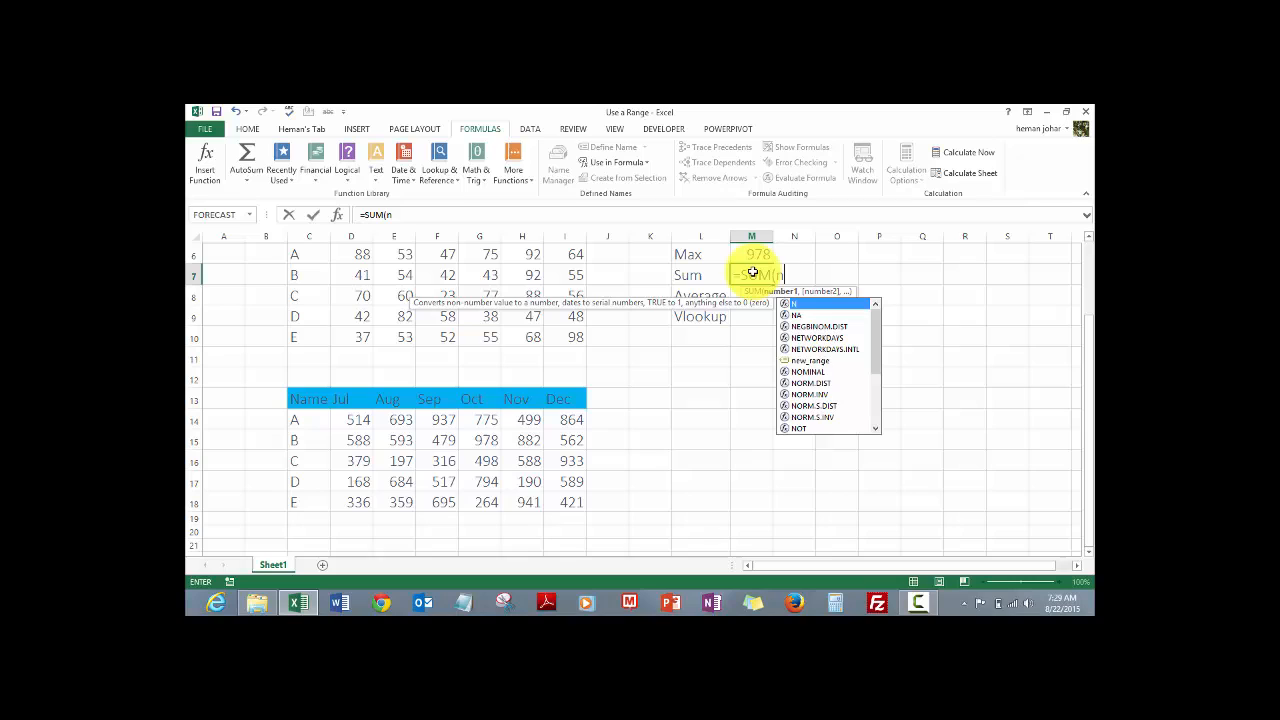
pyautogui.write('ew')
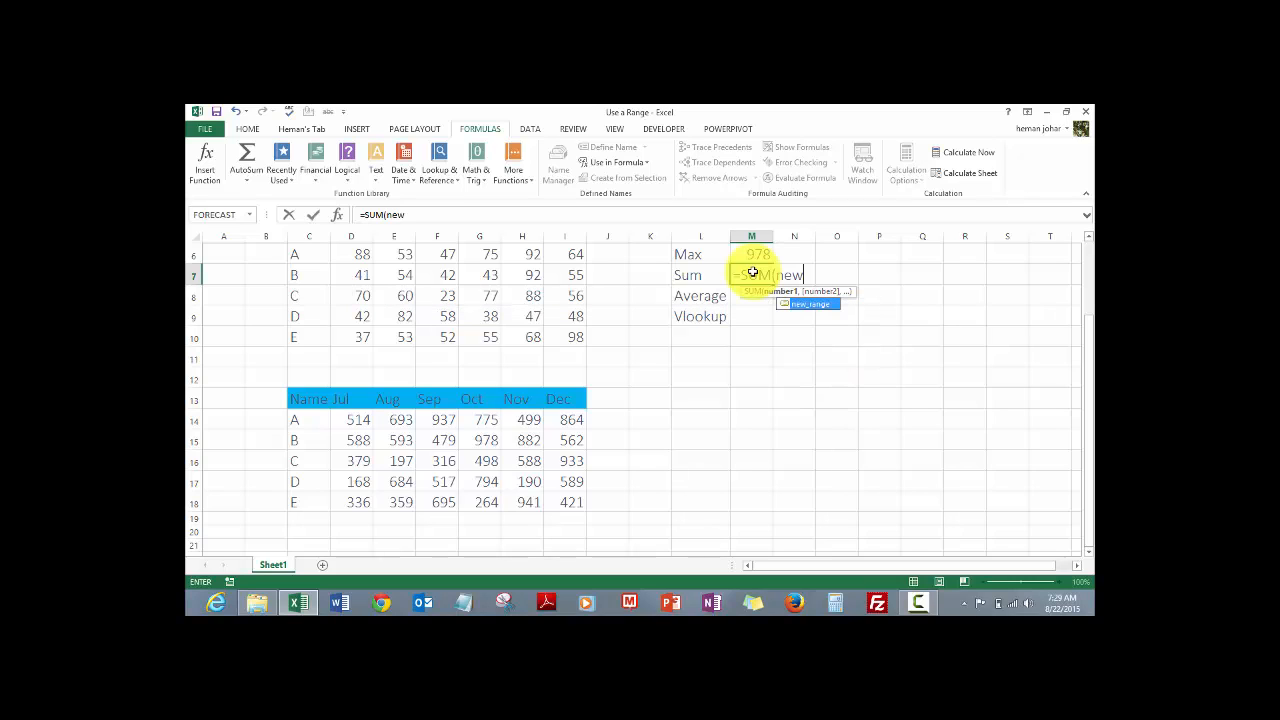
pyautogui.moveTo(782, 311)
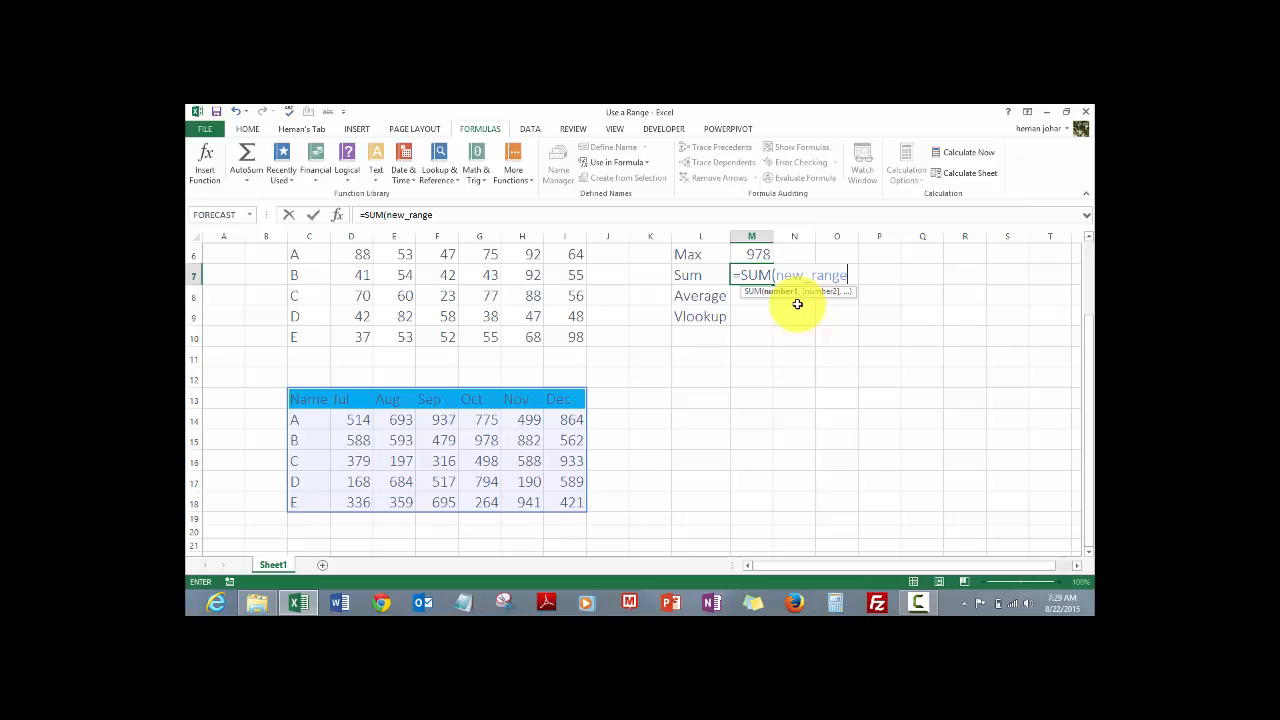
pyautogui.press('Enter')
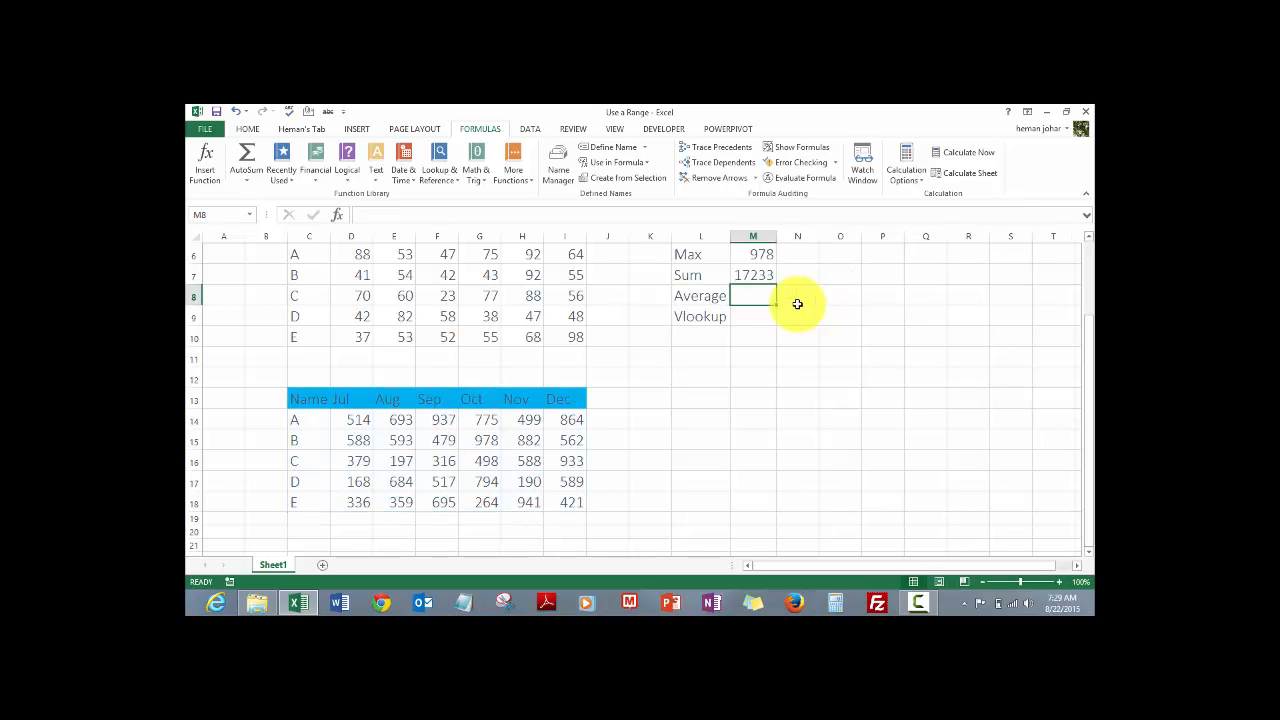
# - Select the Jan–Jun table C5:I10 and bring up Name Manager
pyautogui.click(753, 275)
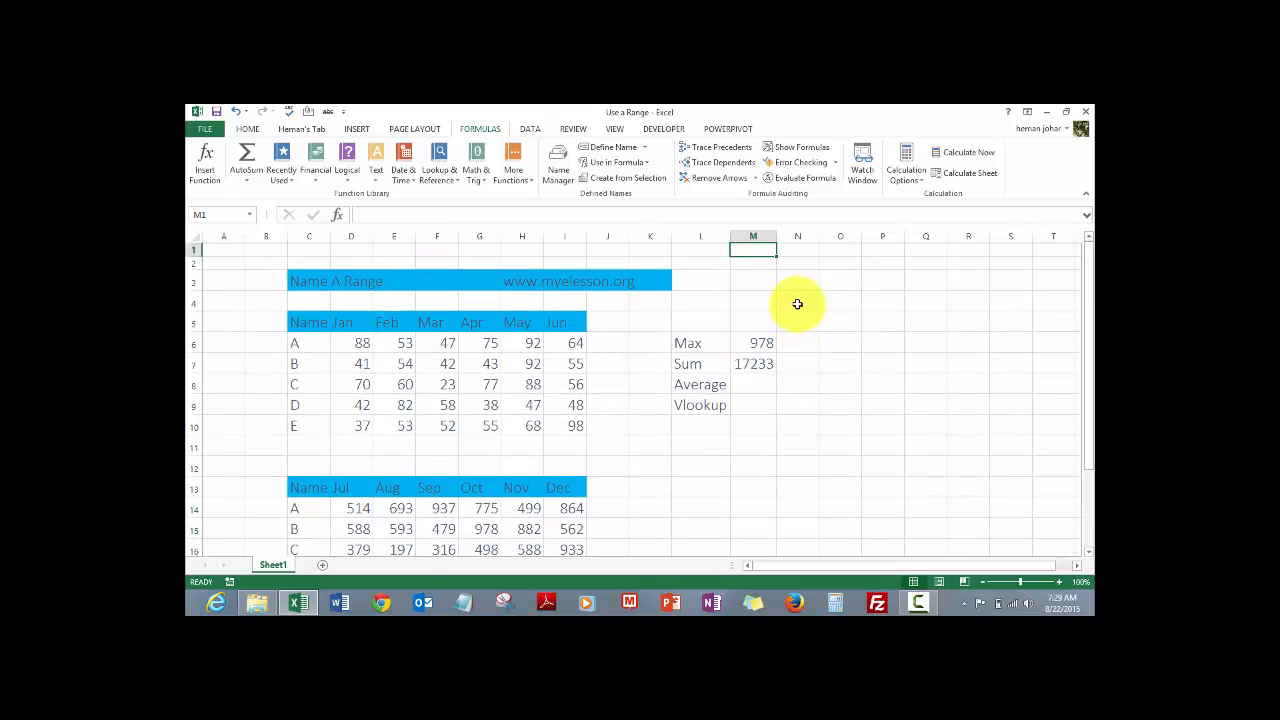
pyautogui.click(309, 321)
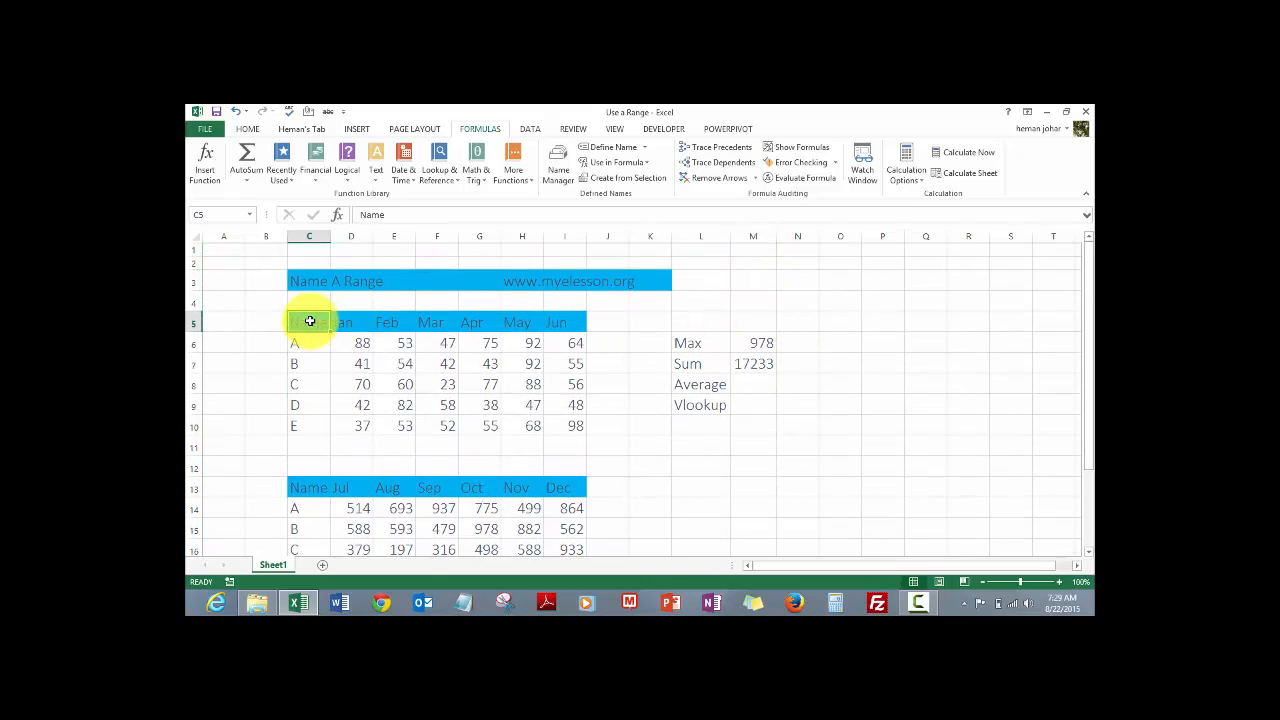
pyautogui.moveTo(309, 321); pyautogui.dragTo(564, 425)
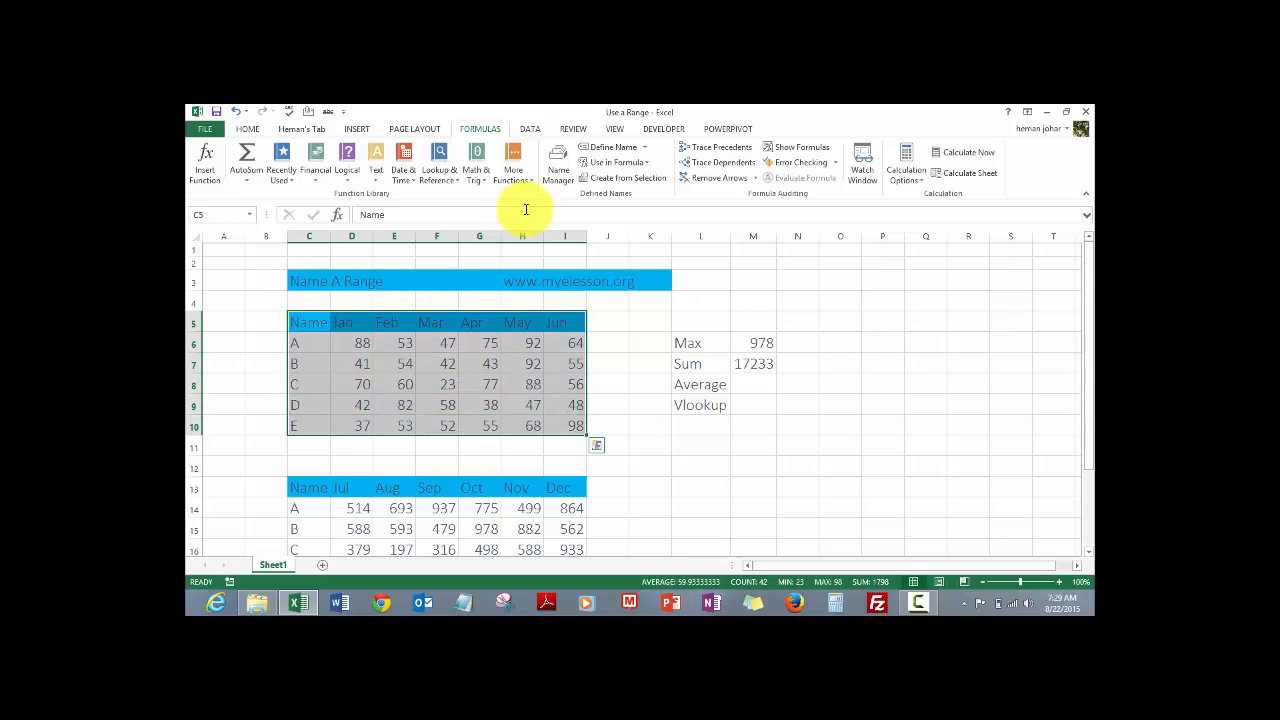
pyautogui.click(556, 165)
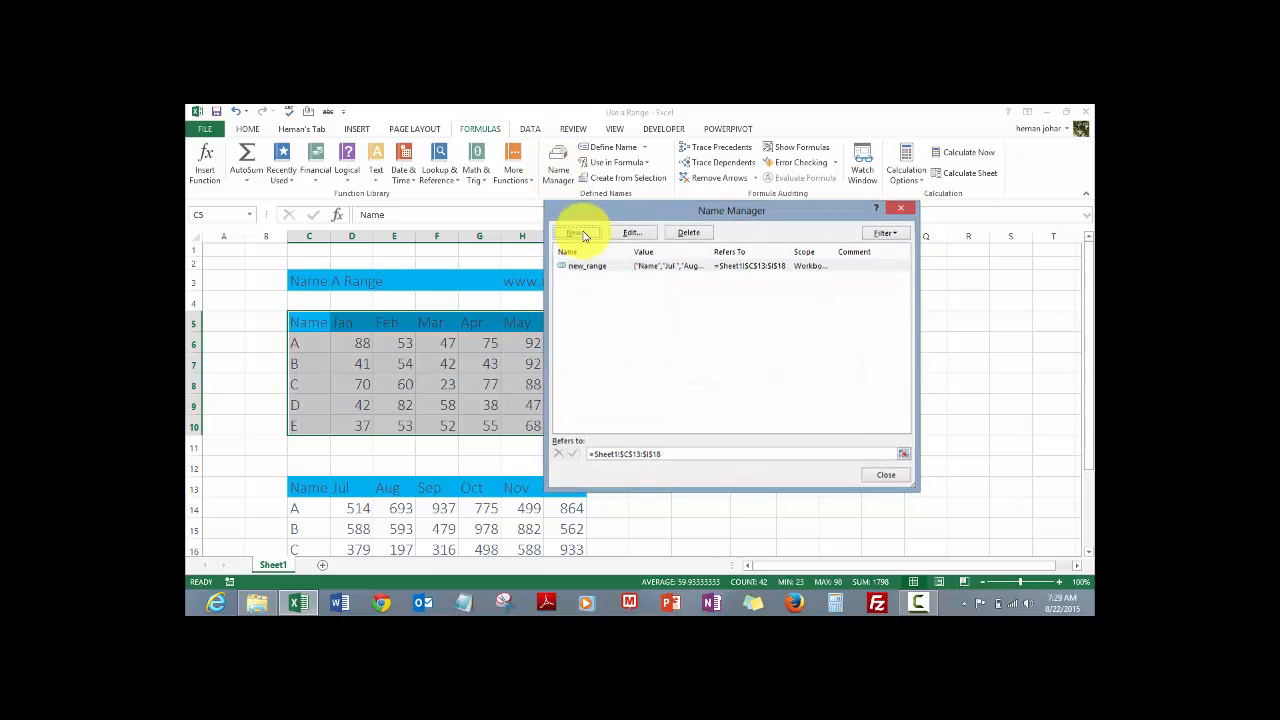
# - Define a new name test_range referring to Sheet1!$C$5:$I$10
pyautogui.click(580, 232)
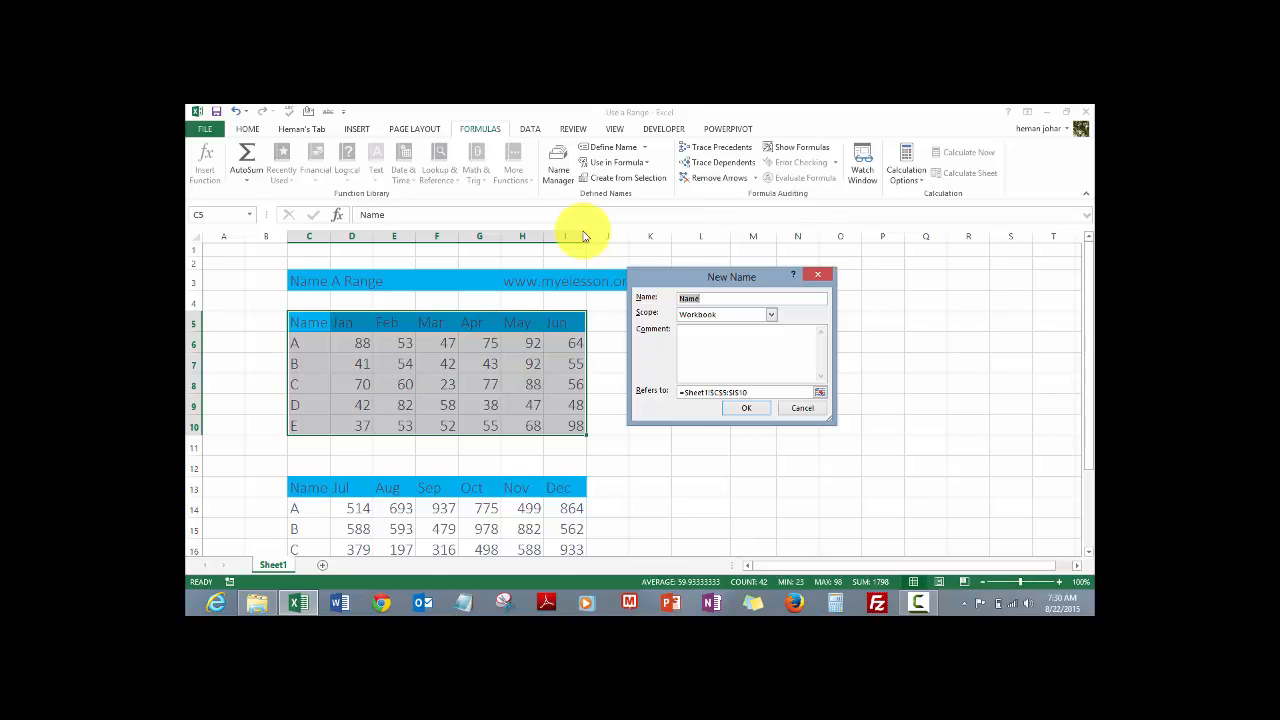
pyautogui.write('test_rang')
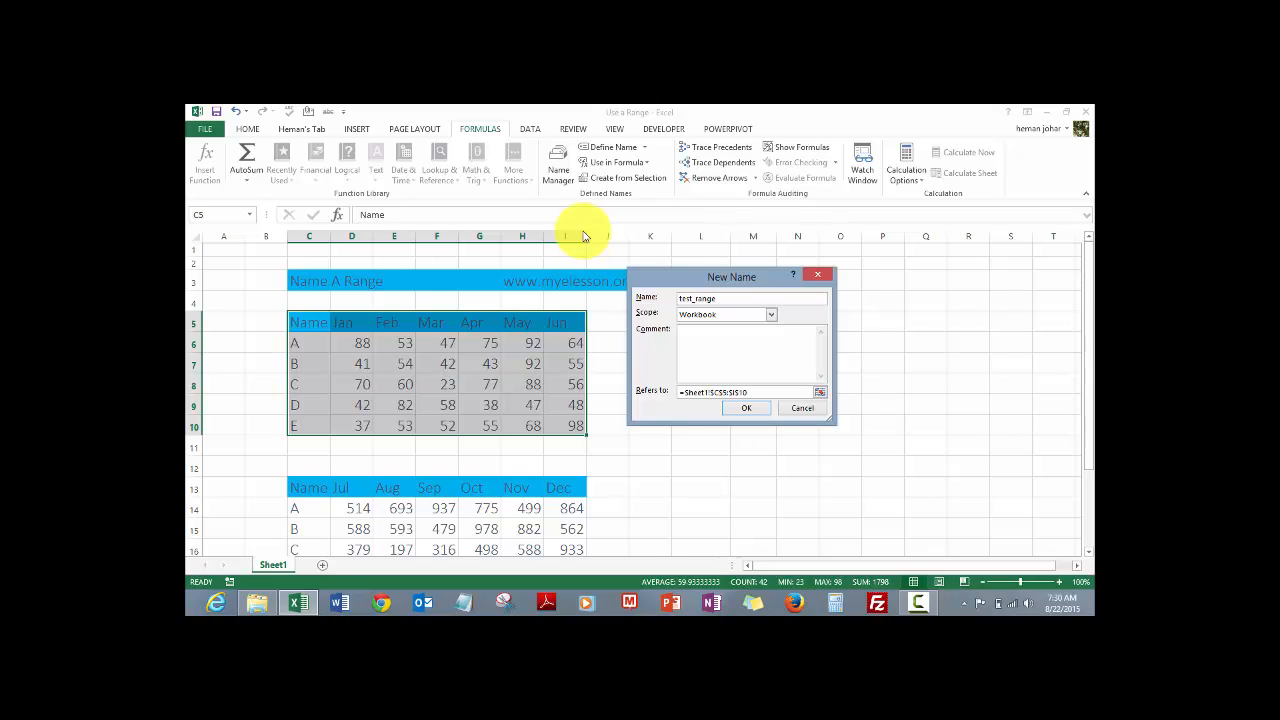
pyautogui.moveTo(680, 398)
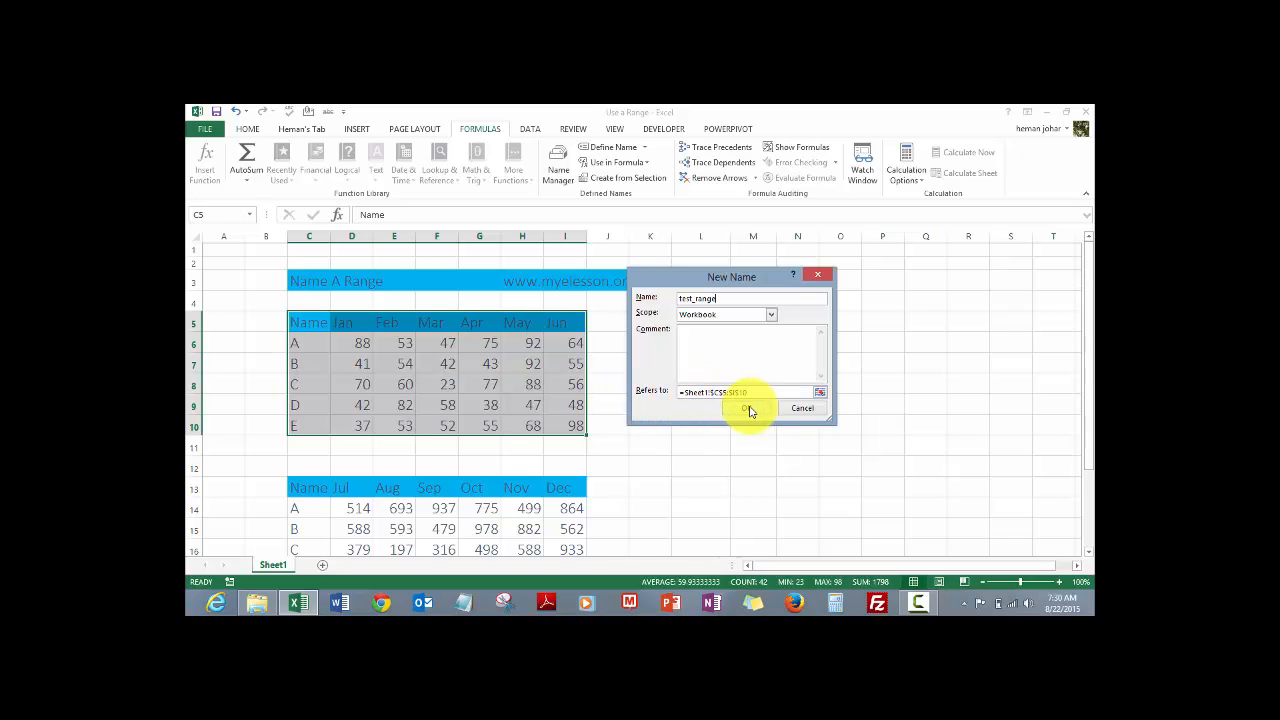
pyautogui.click(750, 408)
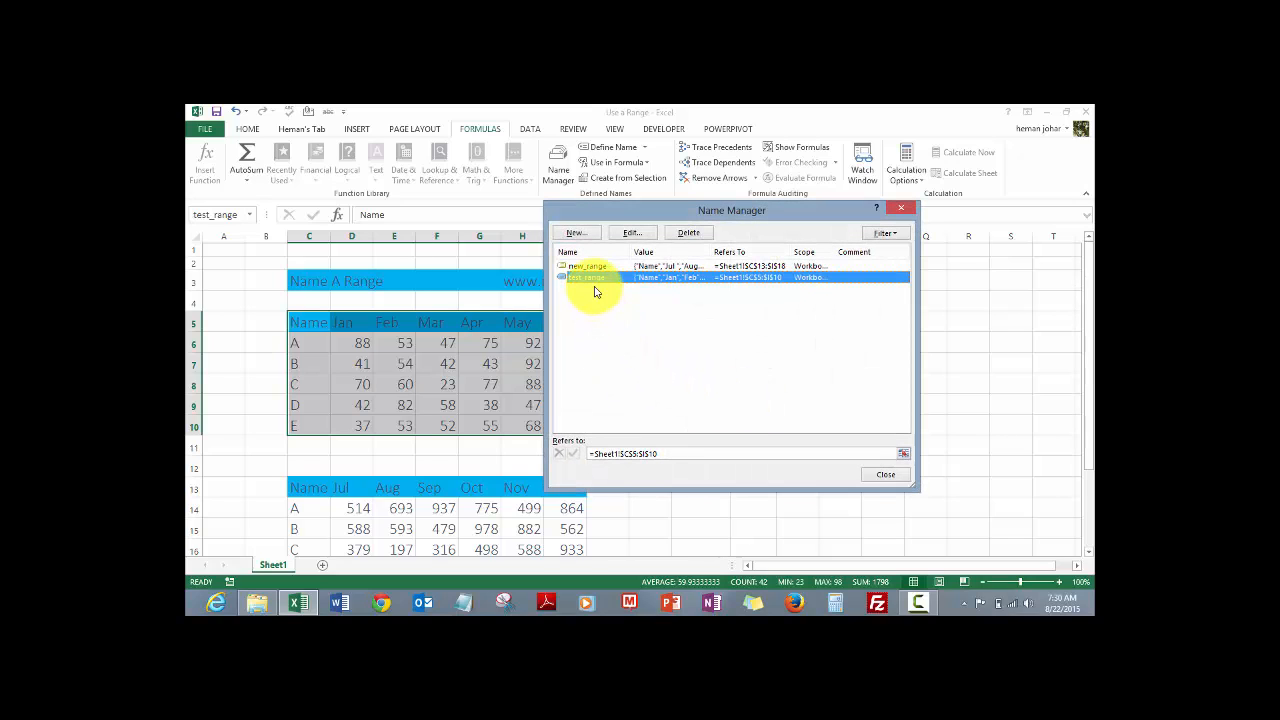
# - Review new_range's reference in Edit Name without changes, then close Name Manager
pyautogui.click(590, 266)
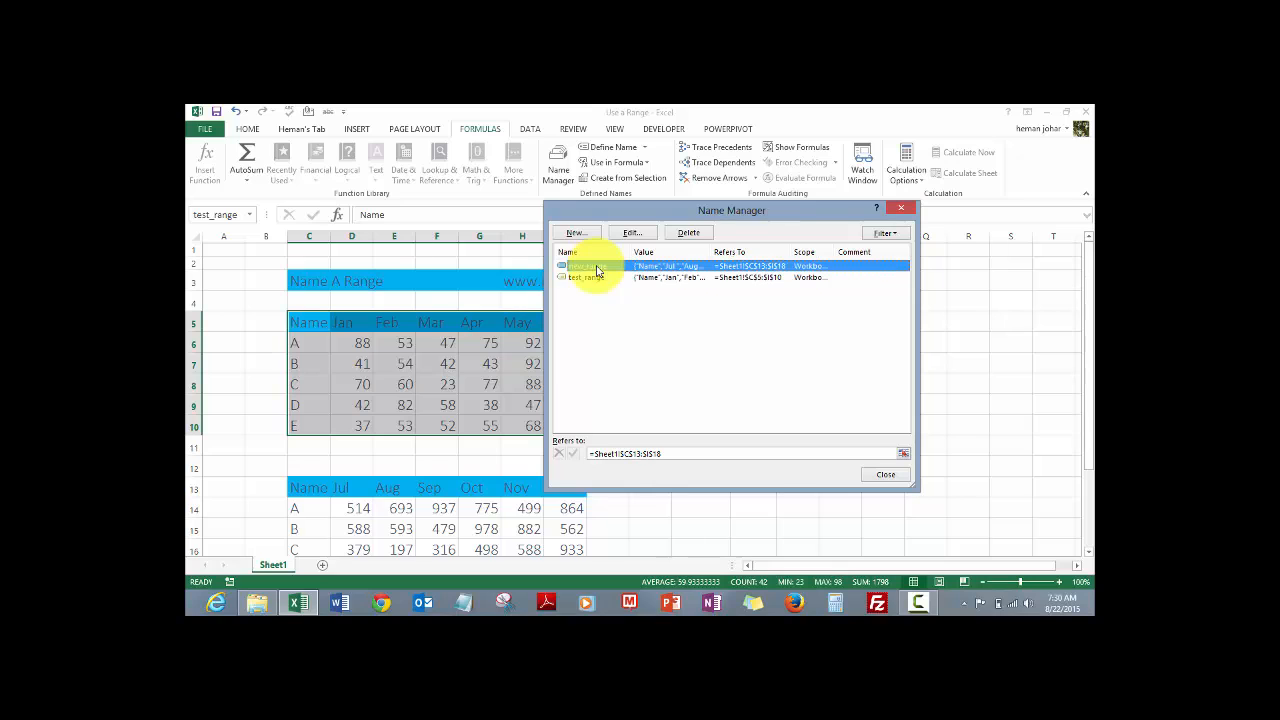
pyautogui.click(631, 232)
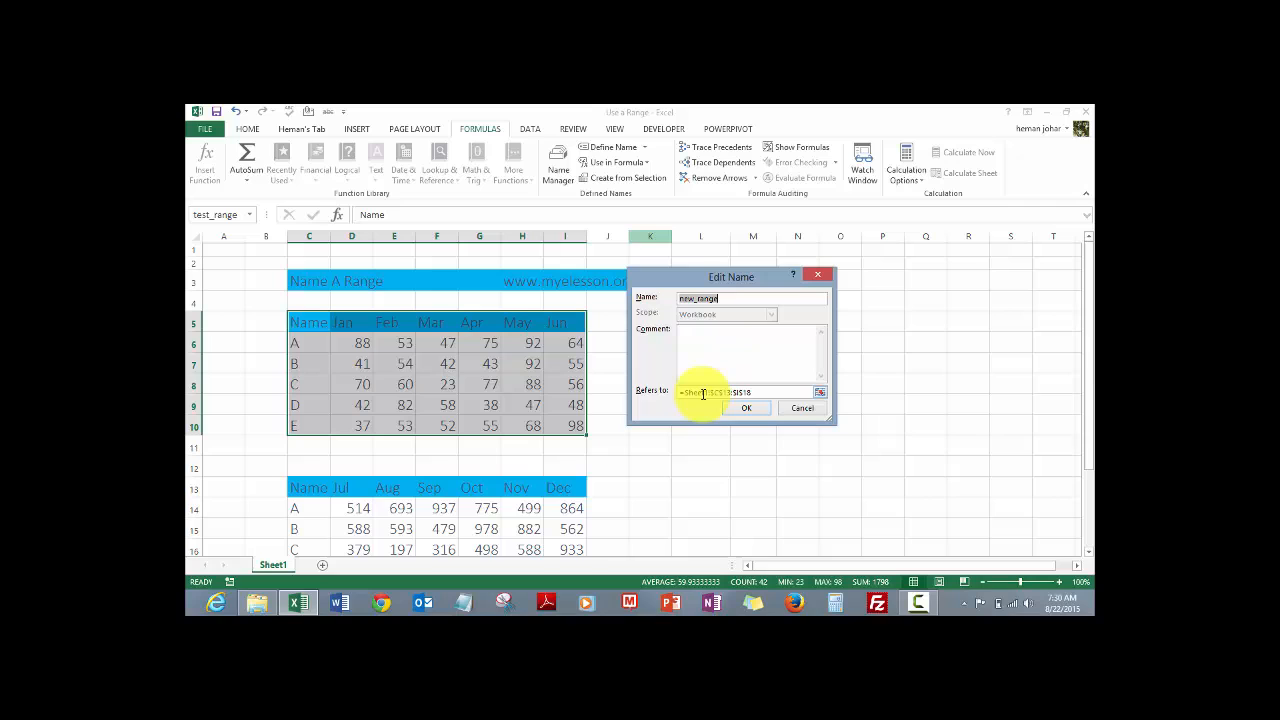
pyautogui.click(748, 407)
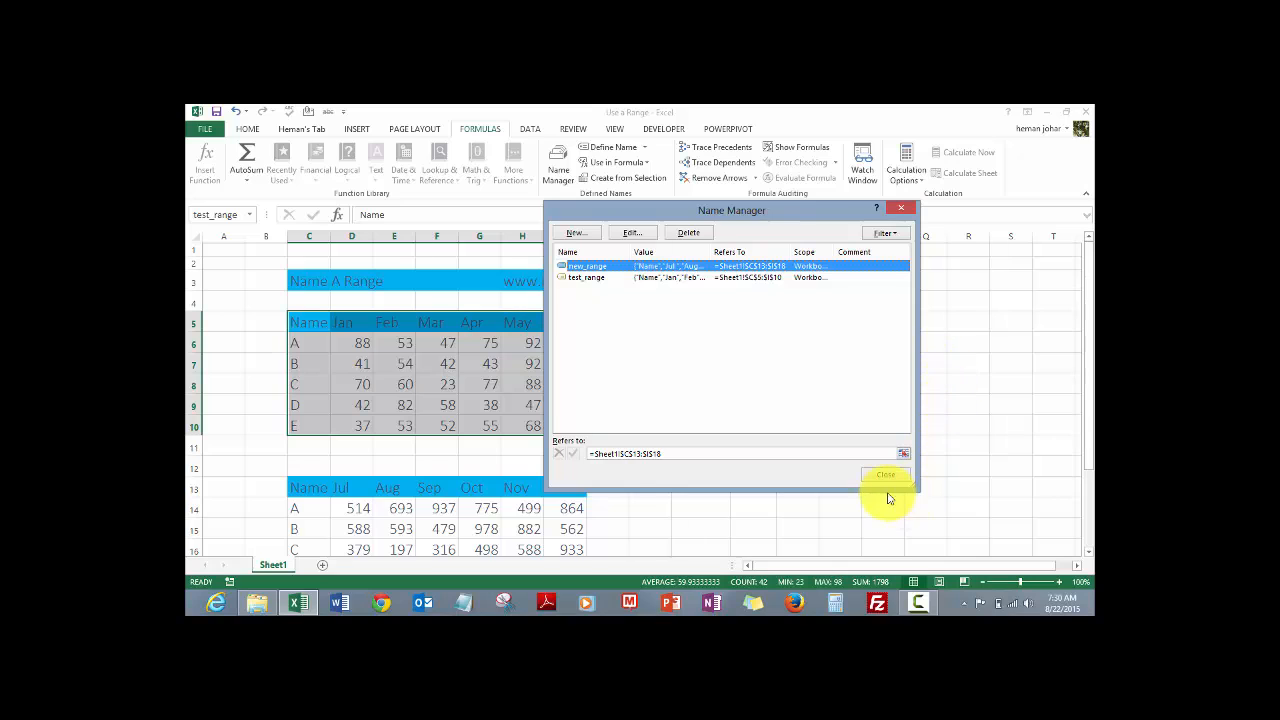
pyautogui.click(885, 474)
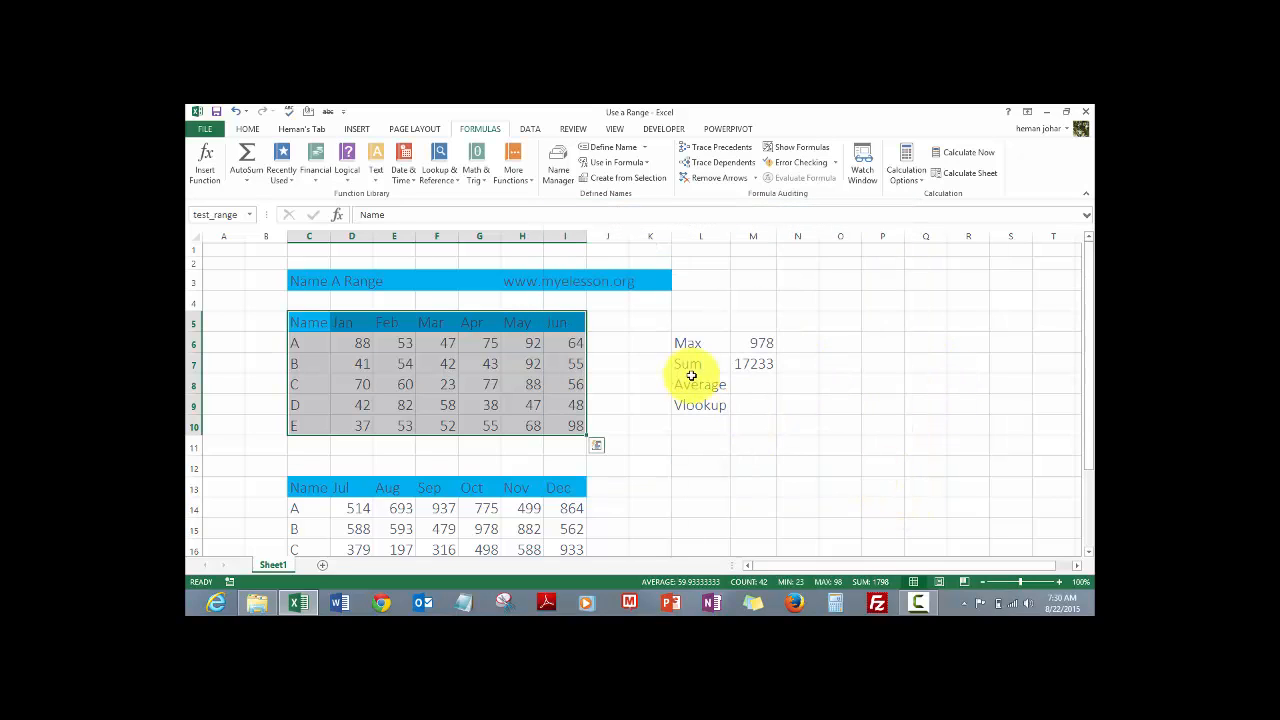
# - Enter =AVERAGE(test_range) in M8 so the Average shows 59.93
pyautogui.click(753, 384)
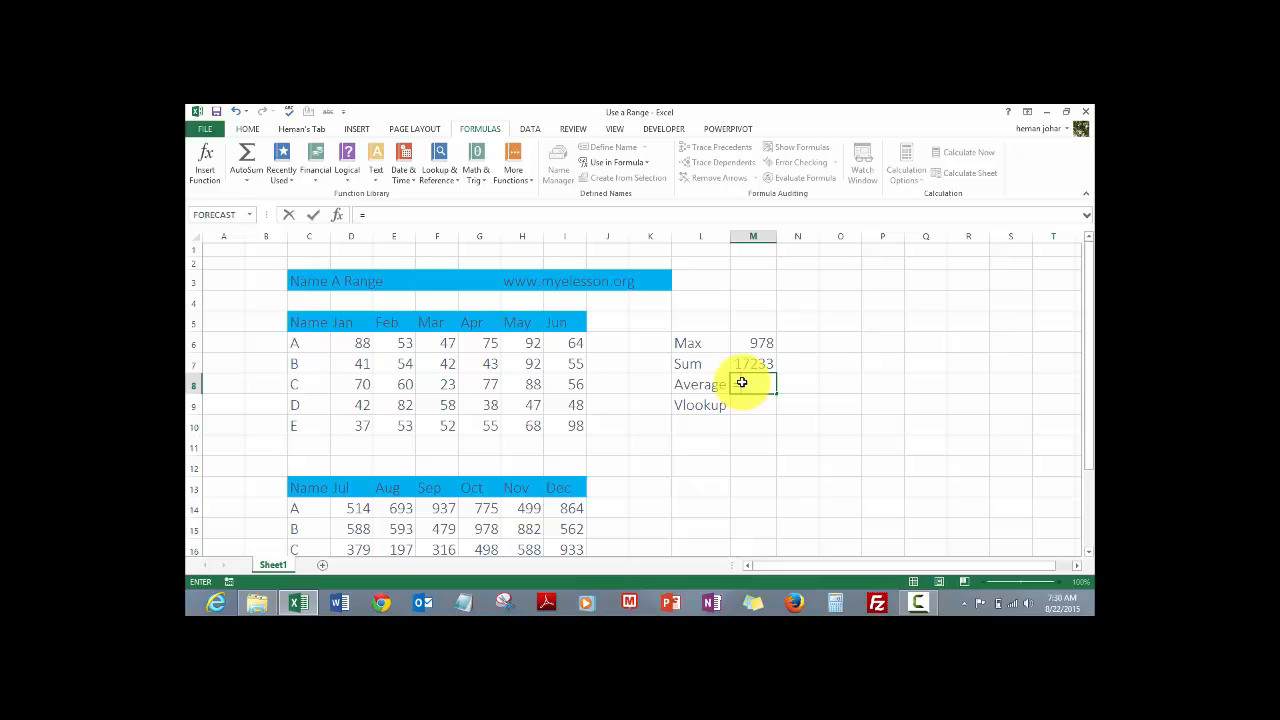
pyautogui.write('a')
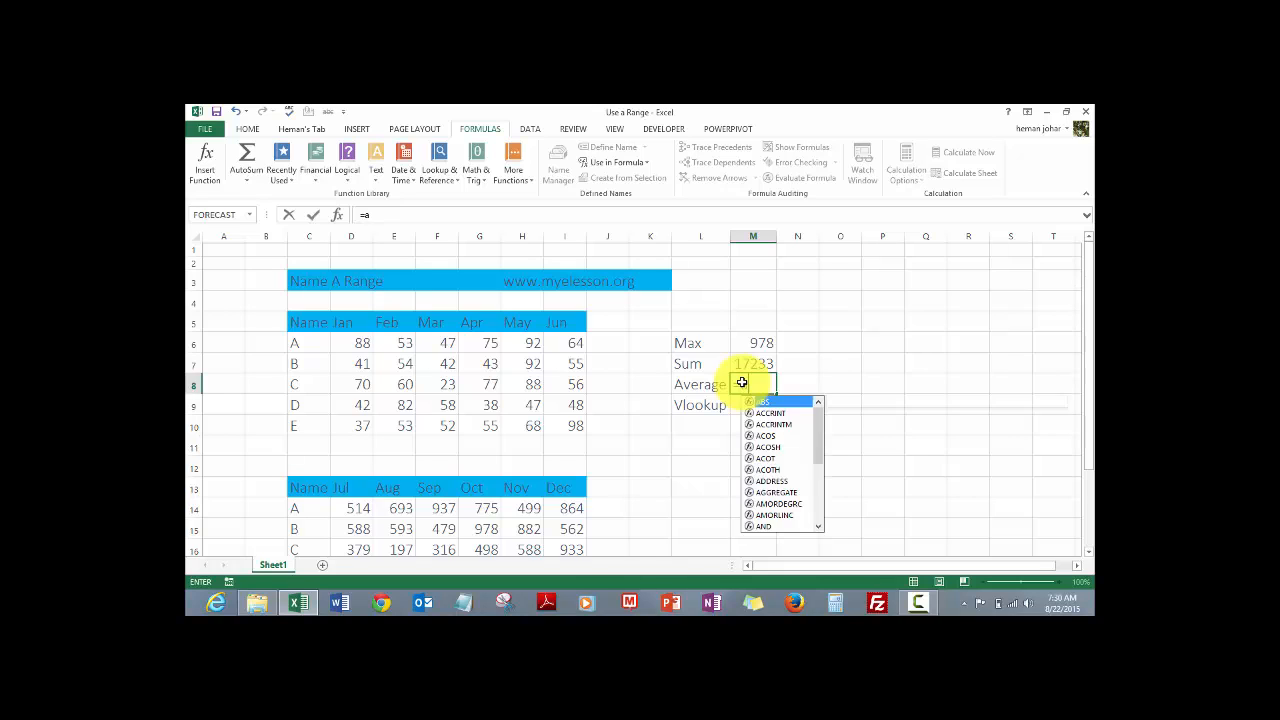
pyautogui.write('AVERAGE(')
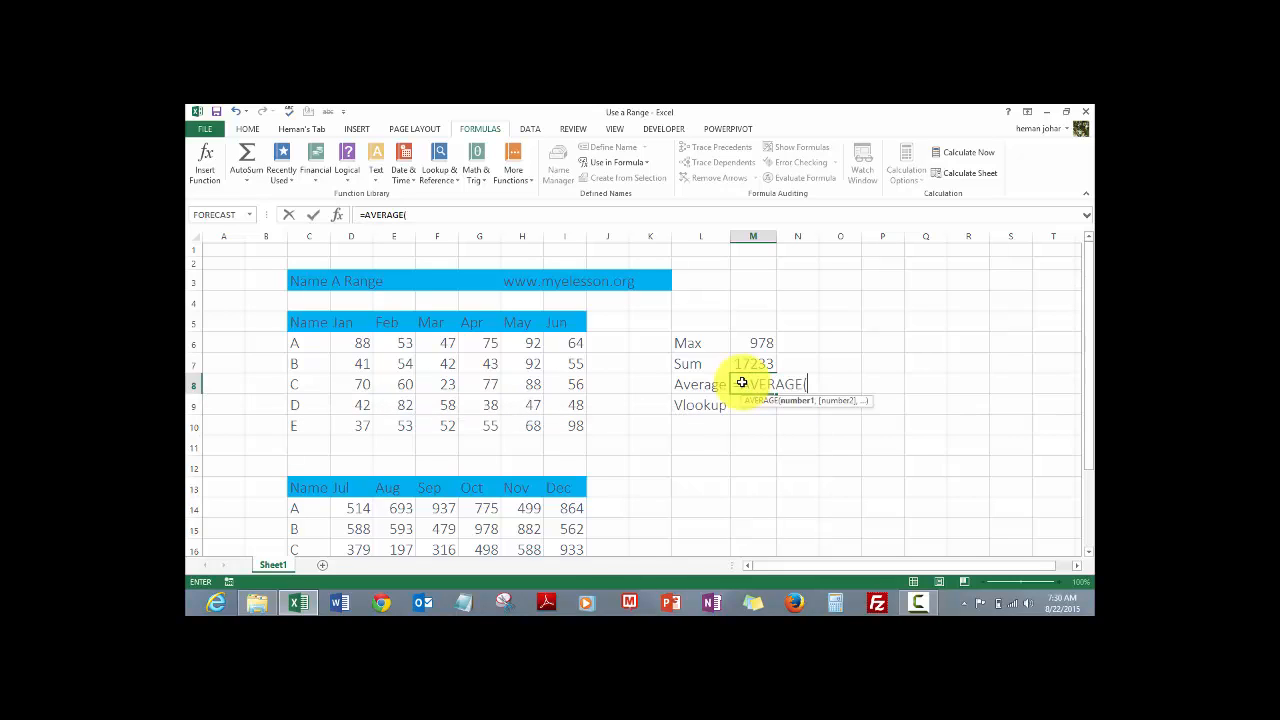
pyautogui.write('tes')
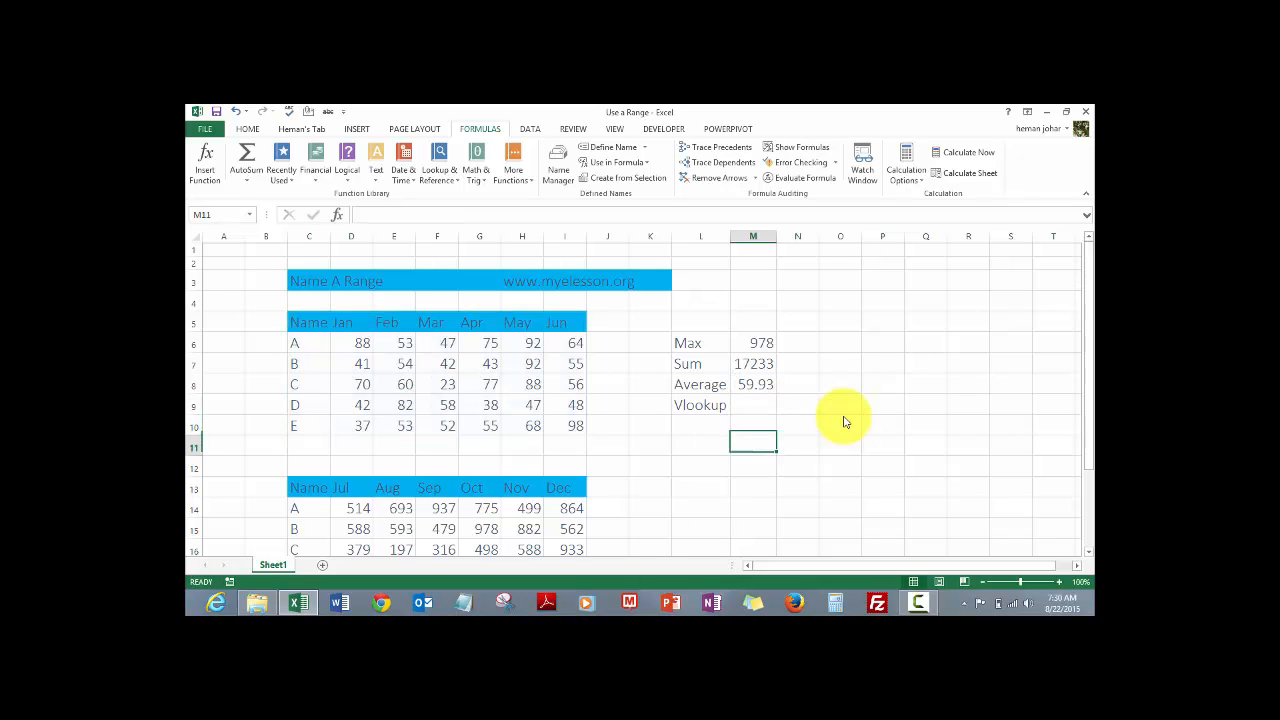
pyautogui.click(753, 404)
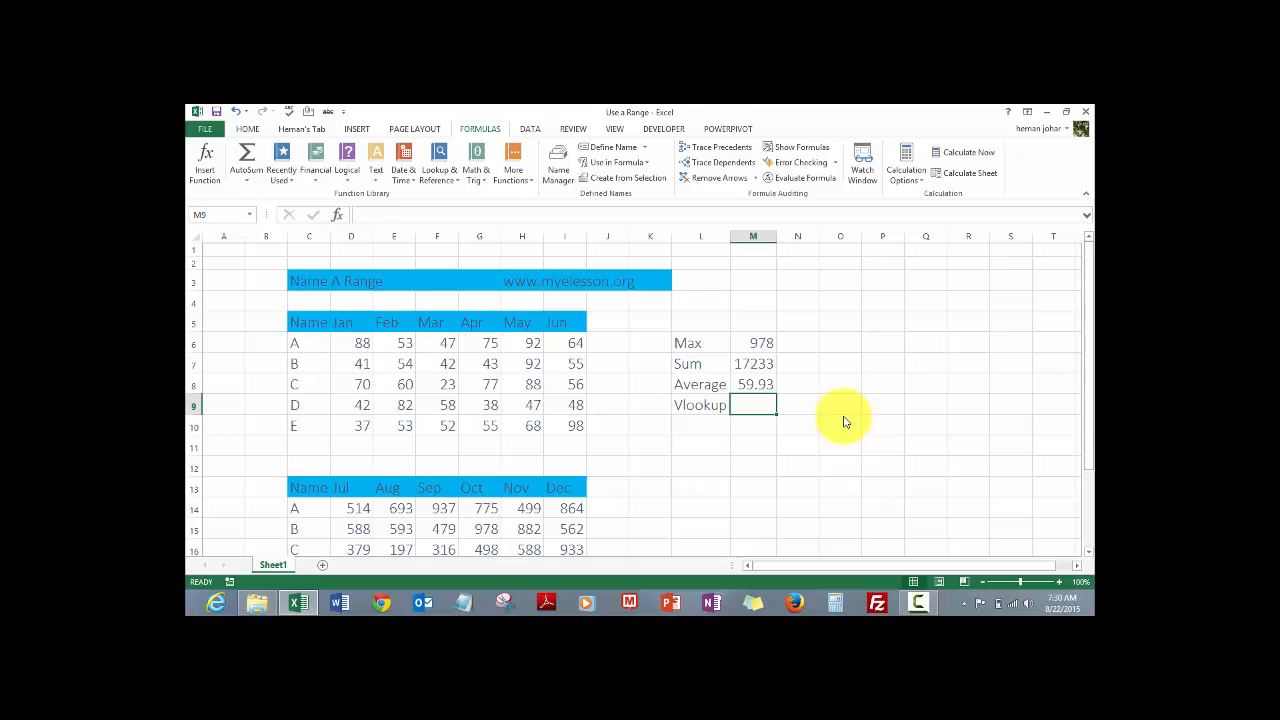
pyautogui.moveTo(436, 436)
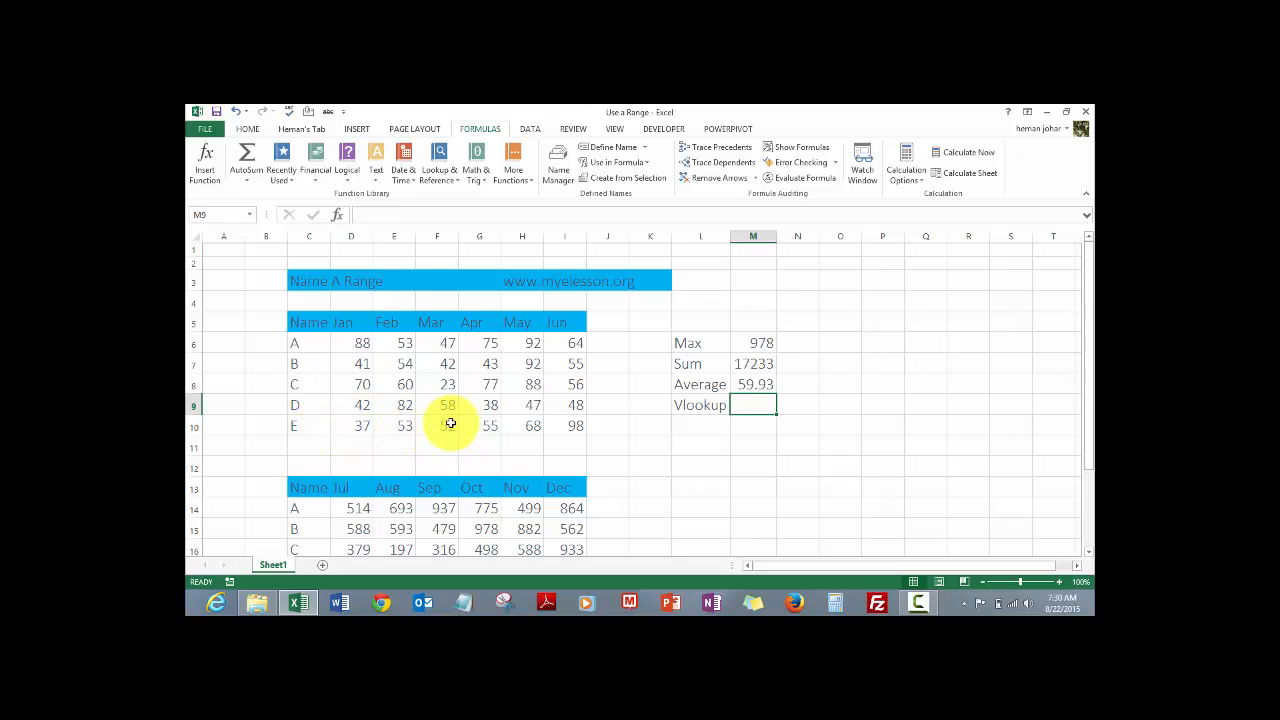
pyautogui.moveTo(633, 429)
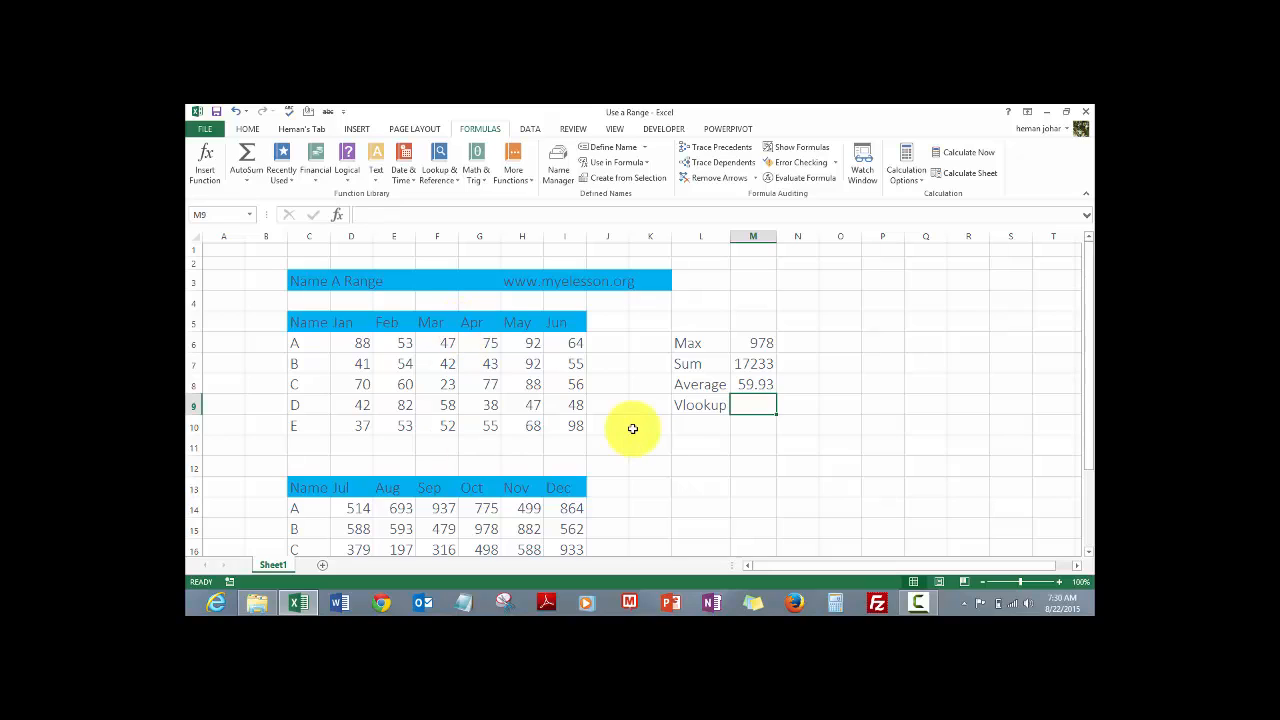
# - Enter =VLOOKUP(C10,test_range,4,0) in M9, giving 52, and check it against F10
pyautogui.write('=VLOOKUP(')
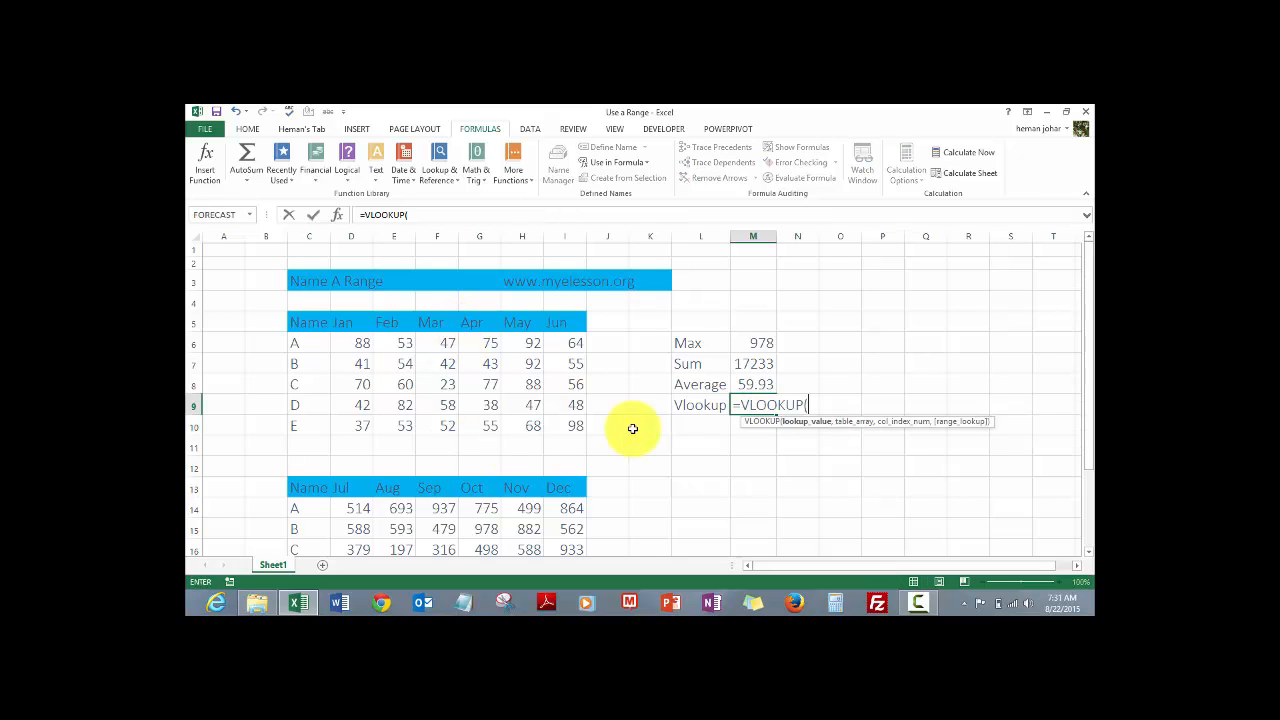
pyautogui.click(309, 426)
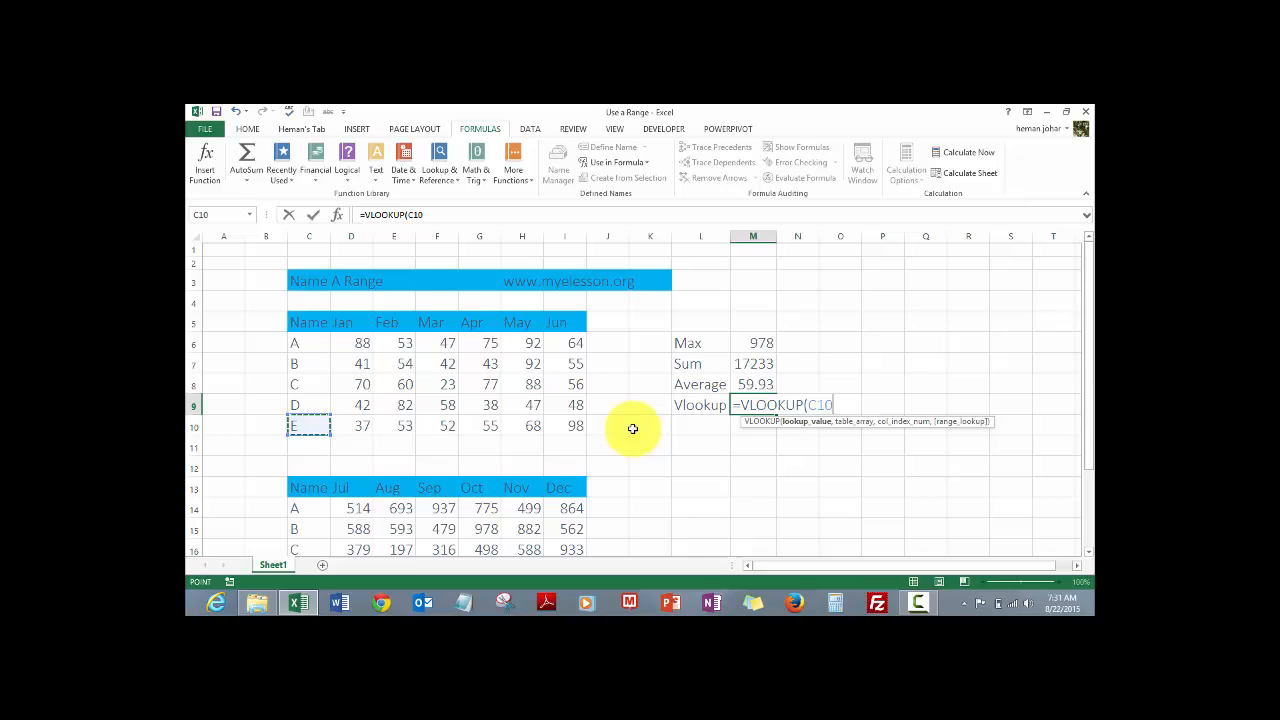
pyautogui.write(',')
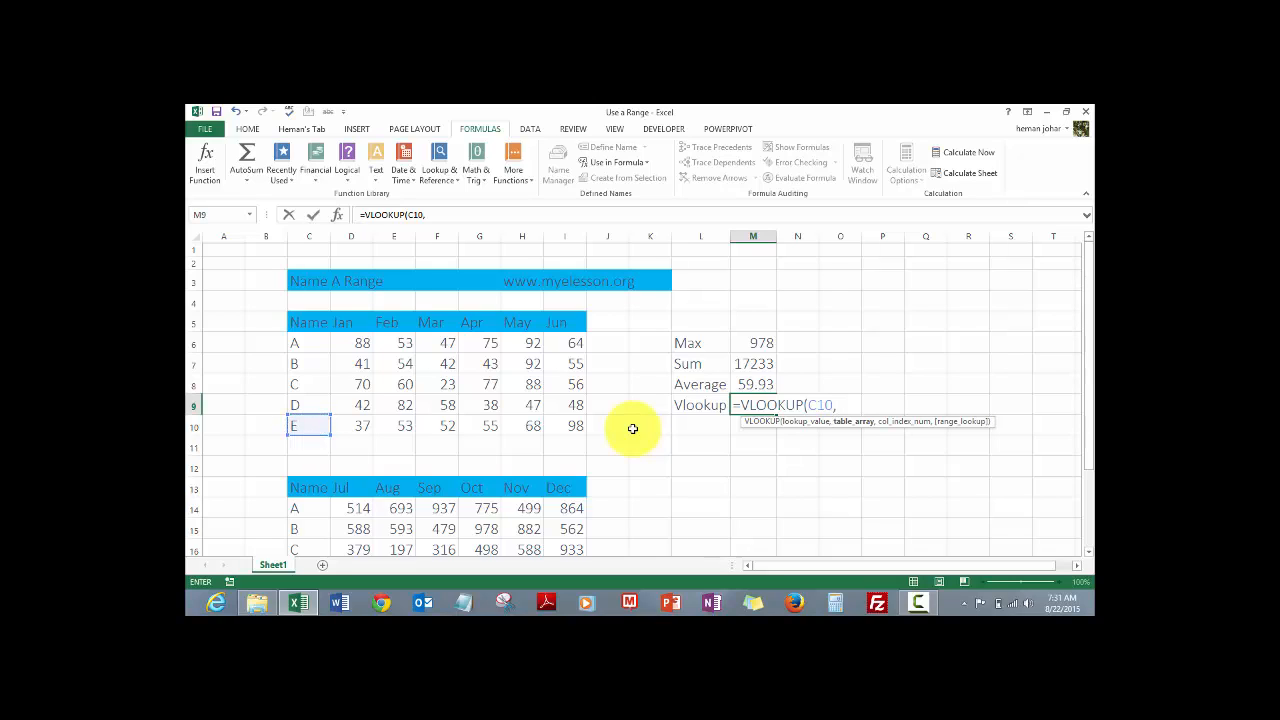
pyautogui.write('test_range')
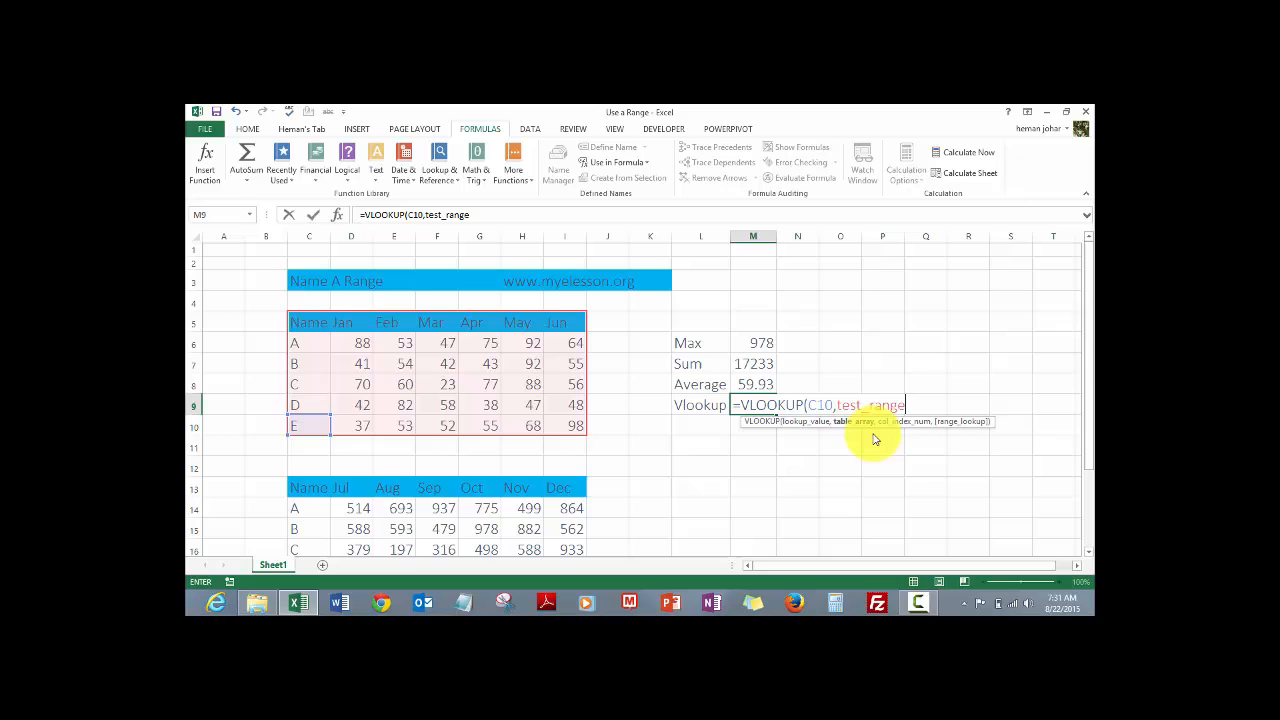
pyautogui.write(',')
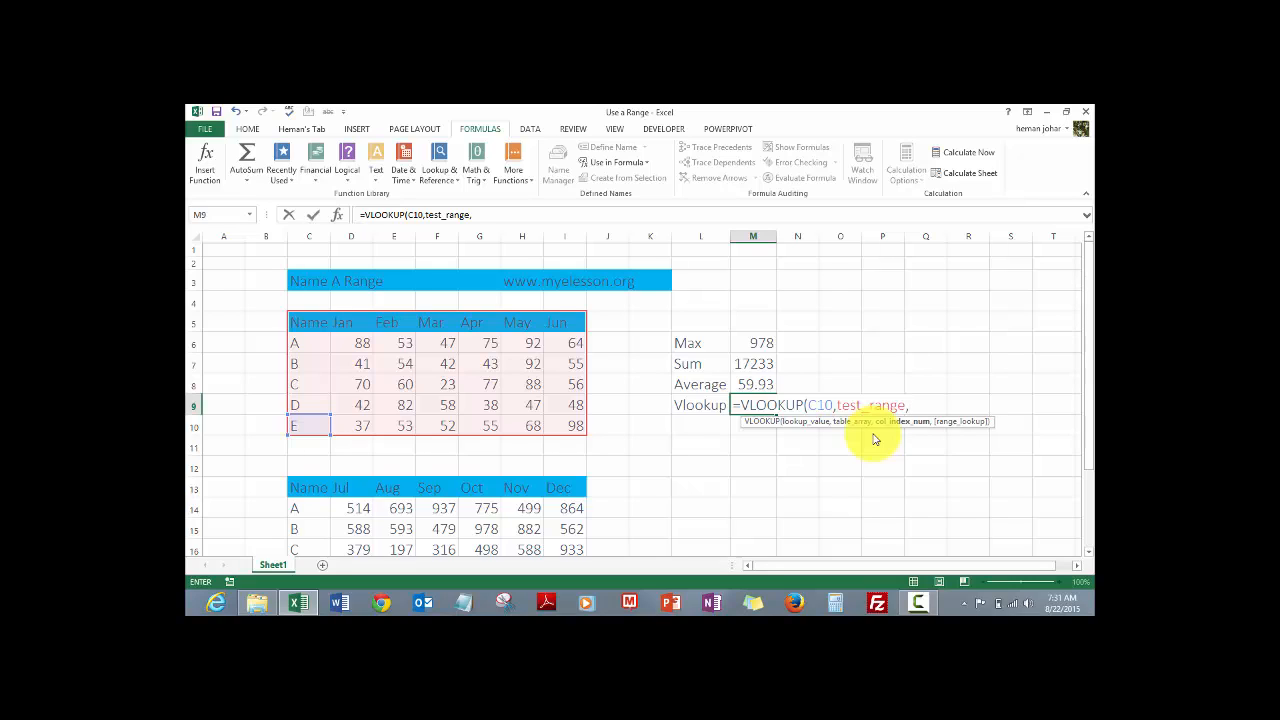
pyautogui.write('4,0')
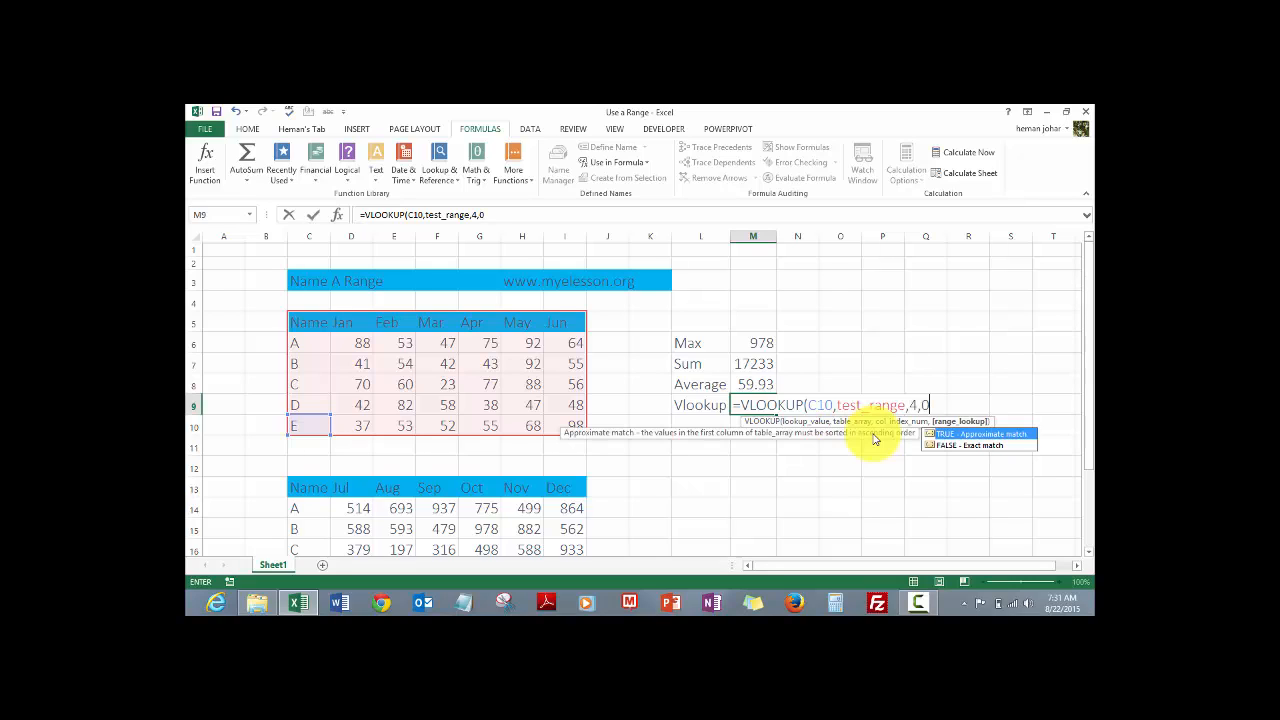
pyautogui.press('Enter')
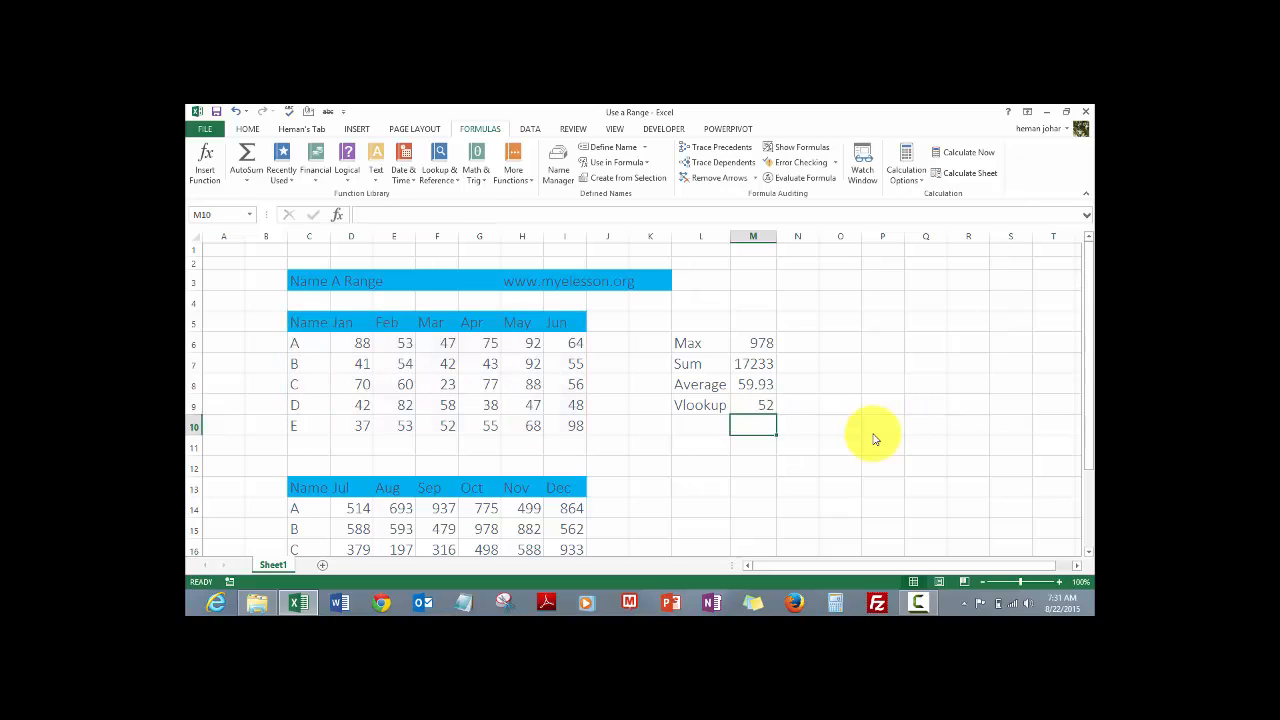
pyautogui.click(436, 426)
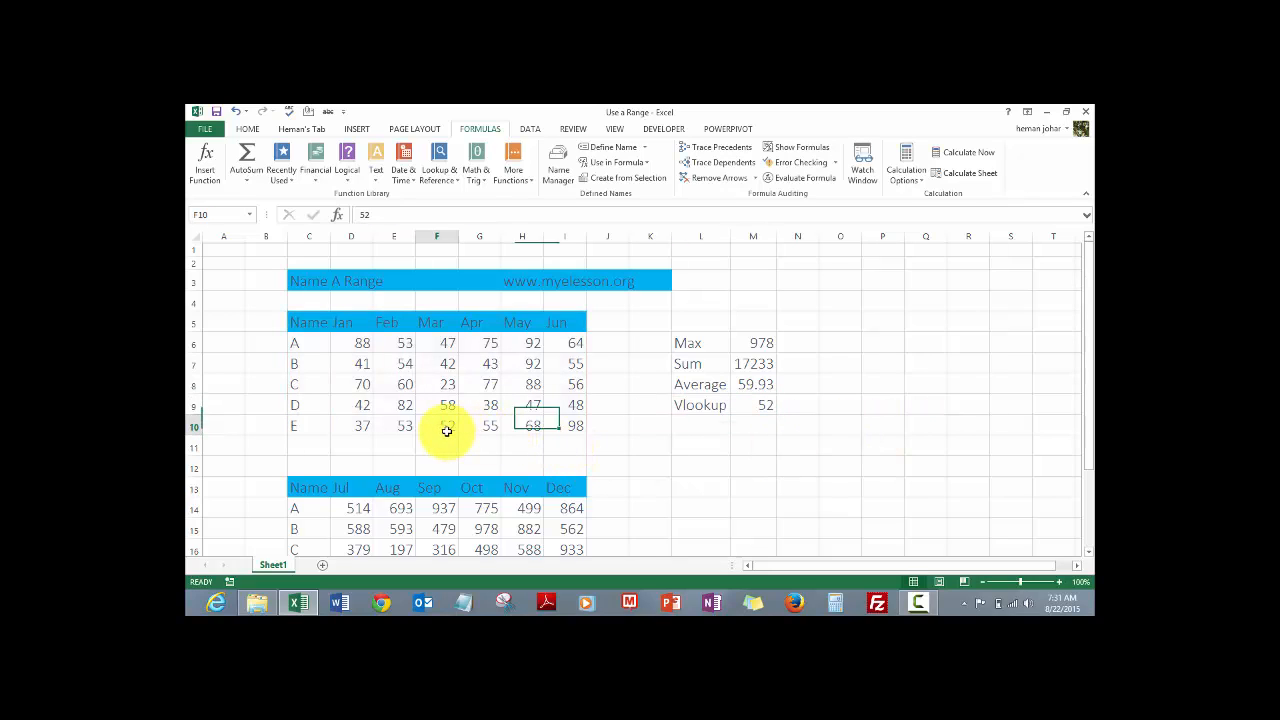